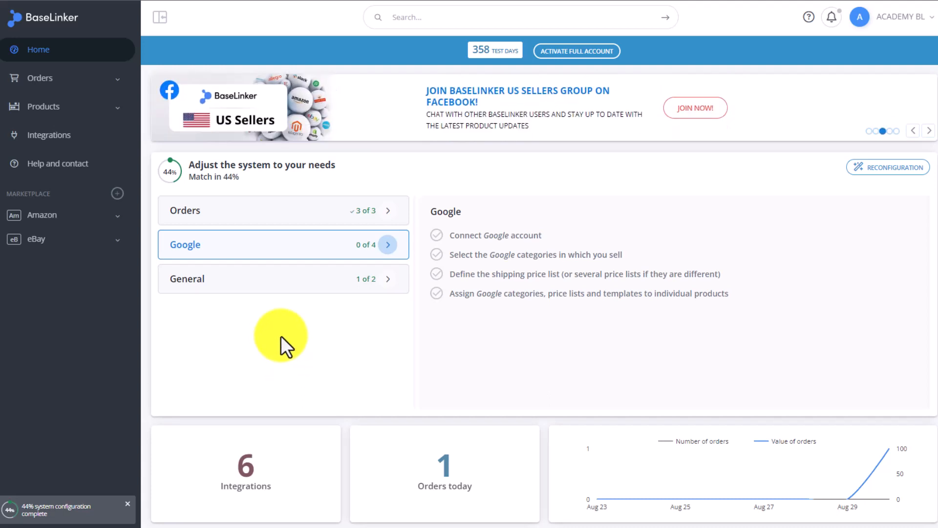
Step: Go to Products > Settings so the Inventories list with the Default inventory appears
left_click(43, 107)
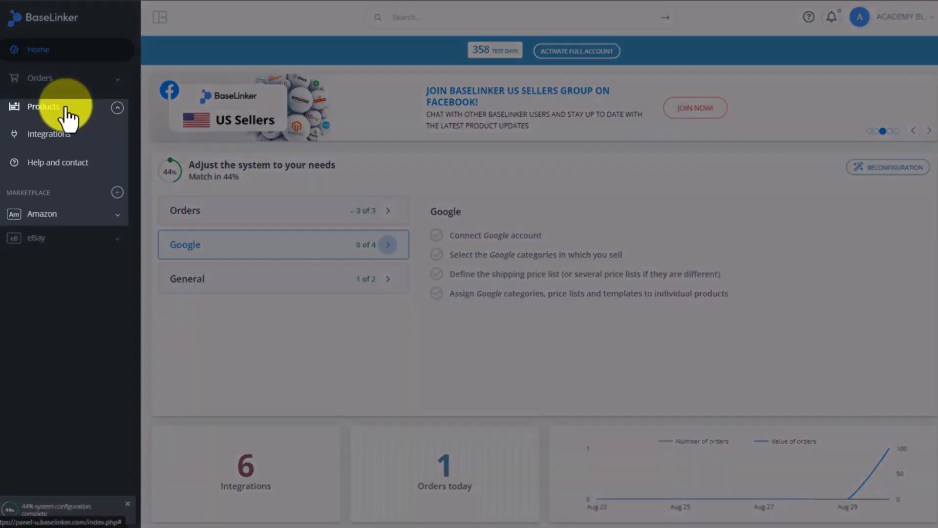
left_click(43, 107)
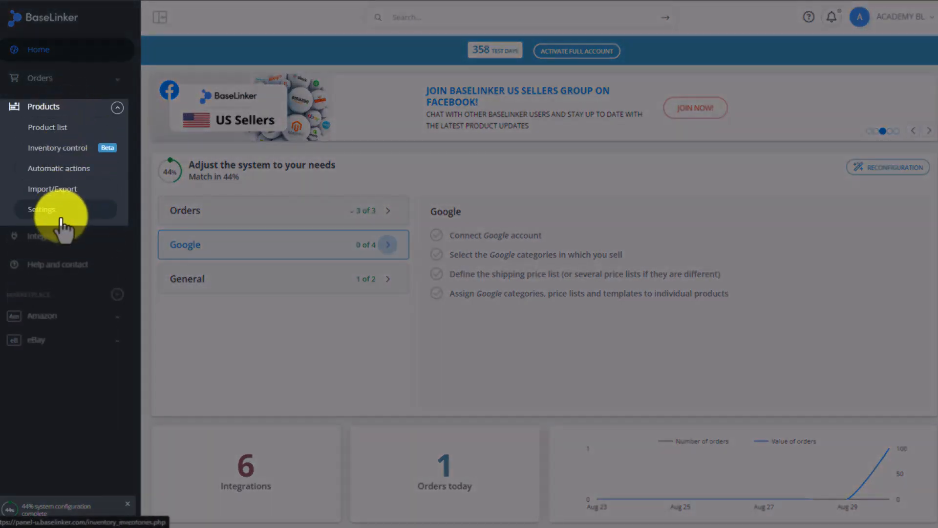
left_click(41, 210)
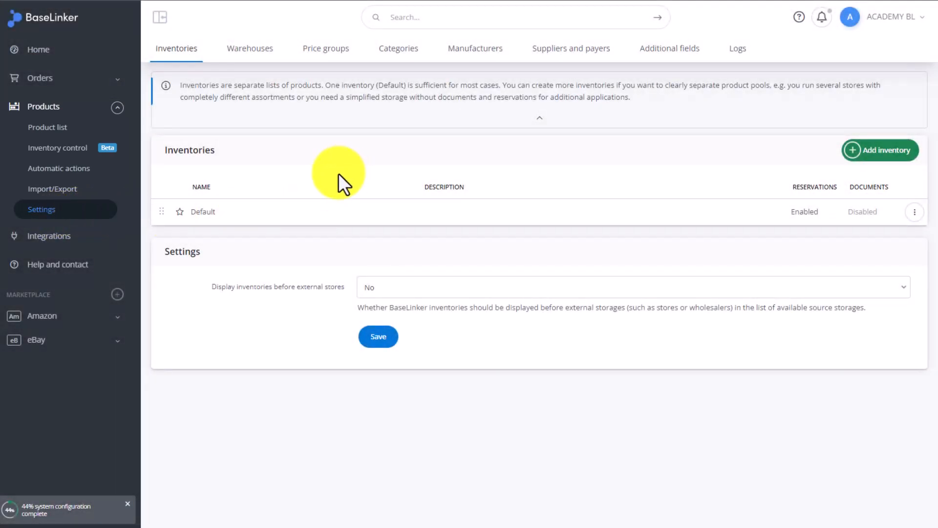
mouse_move(208, 73)
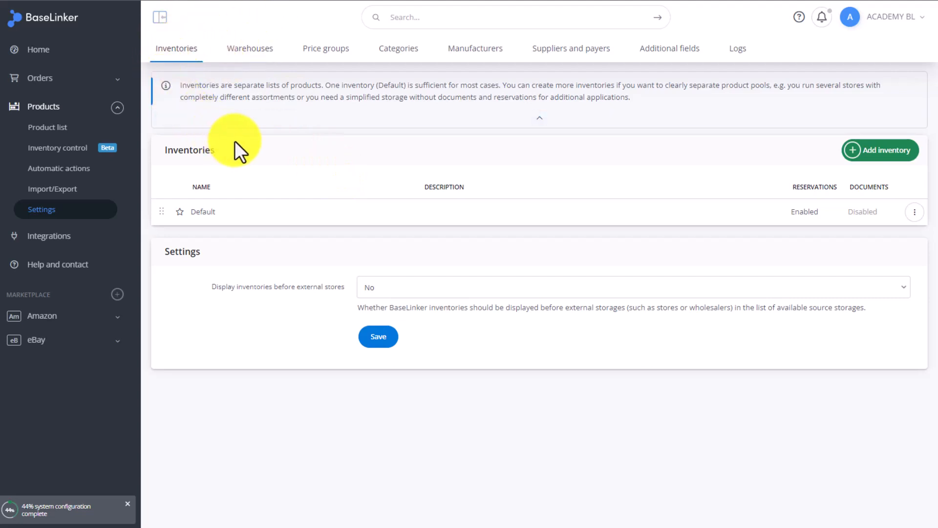
mouse_move(279, 151)
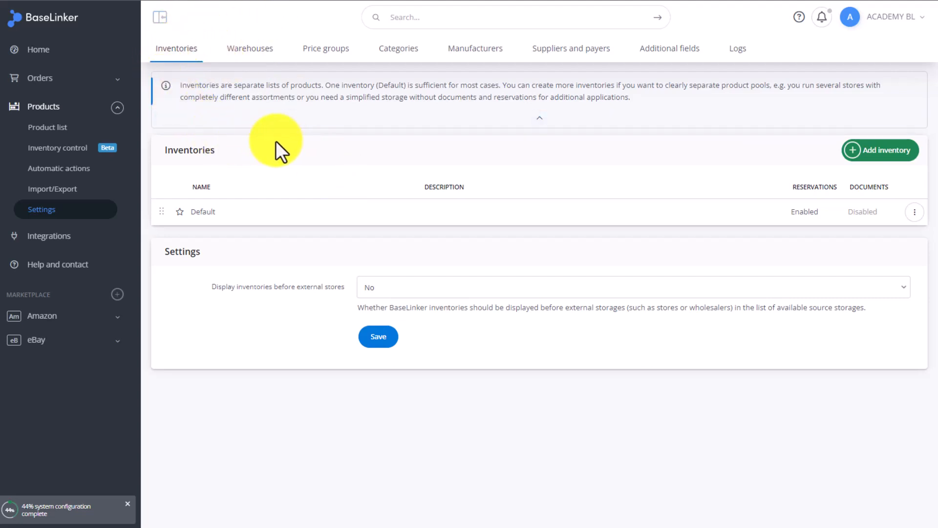
mouse_move(273, 156)
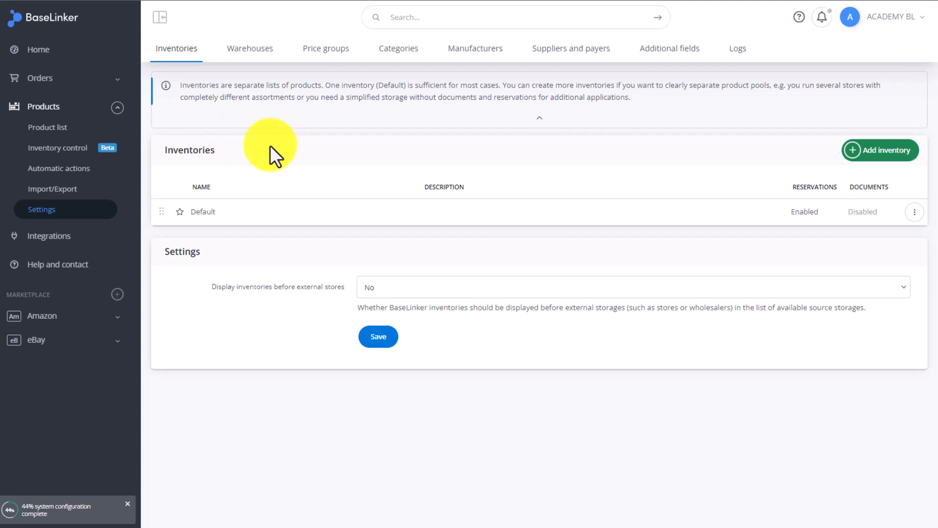
mouse_move(315, 197)
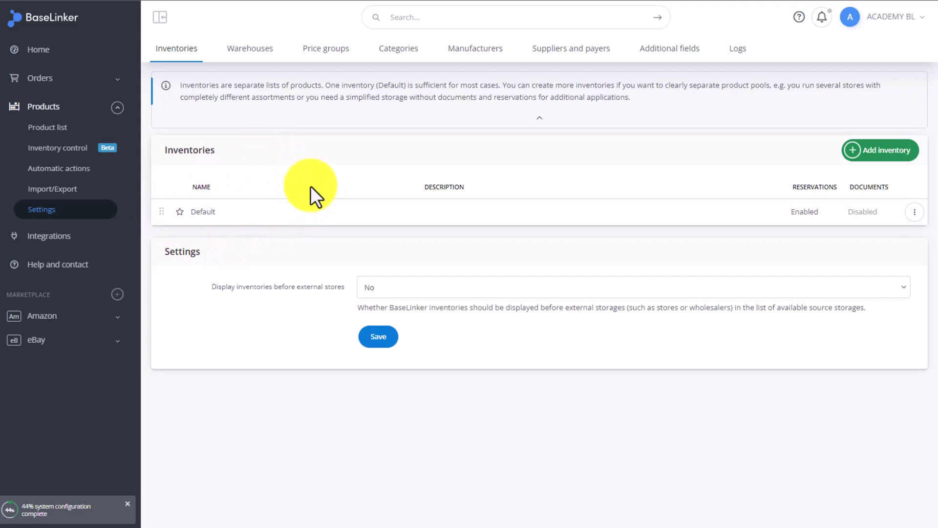
mouse_move(336, 190)
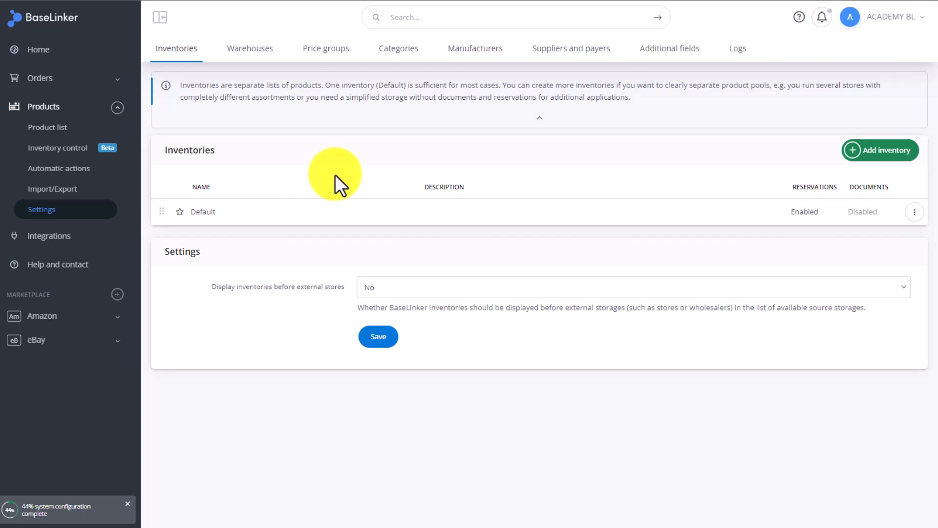
mouse_move(352, 180)
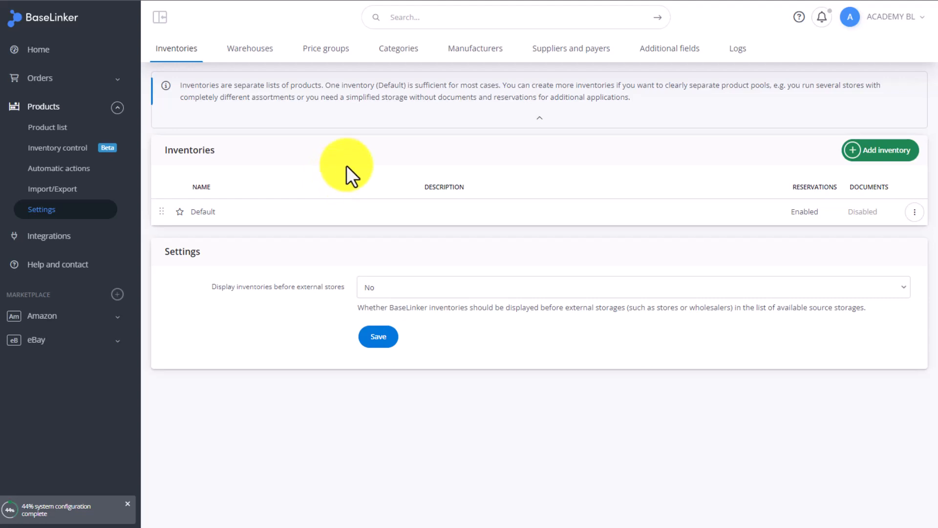
mouse_move(331, 208)
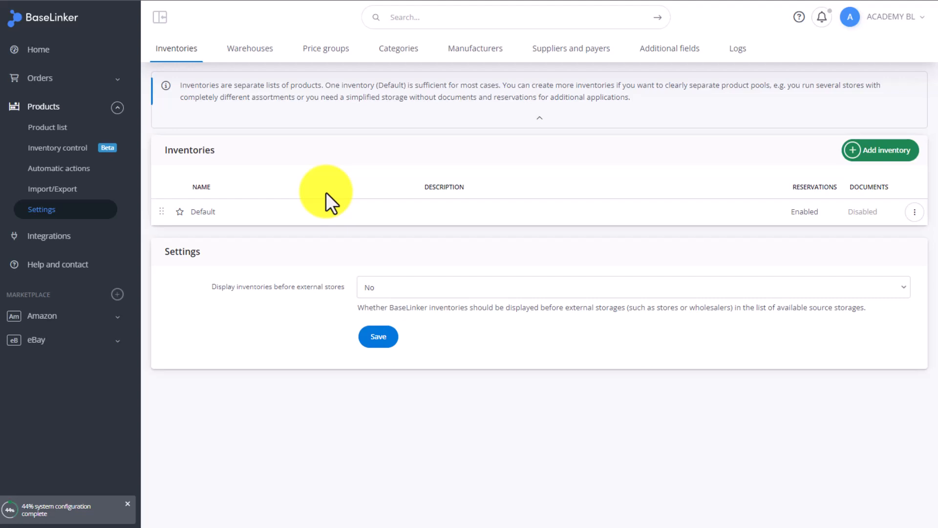
mouse_move(332, 205)
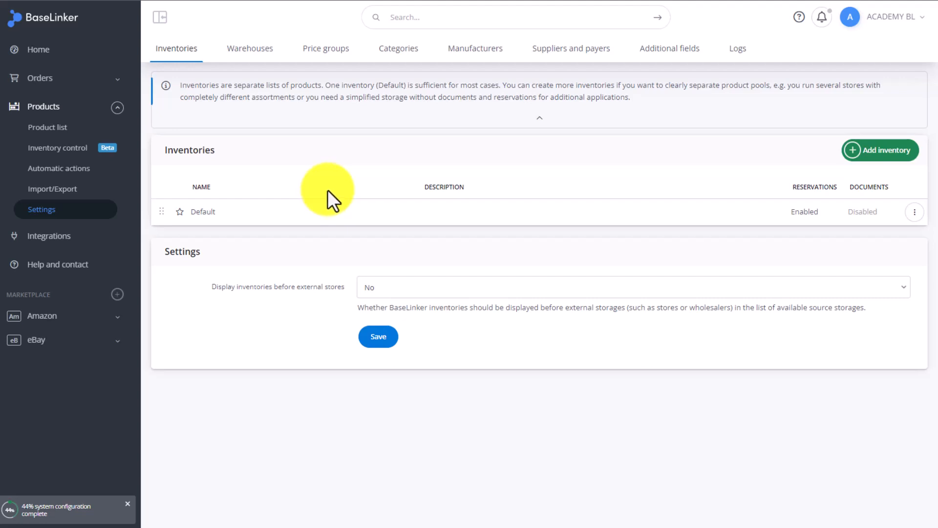
mouse_move(334, 203)
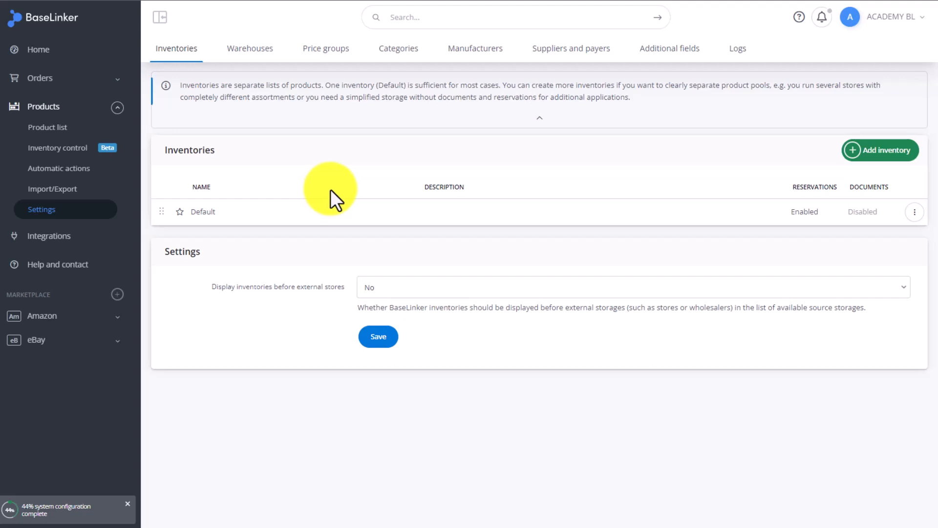
mouse_move(913, 211)
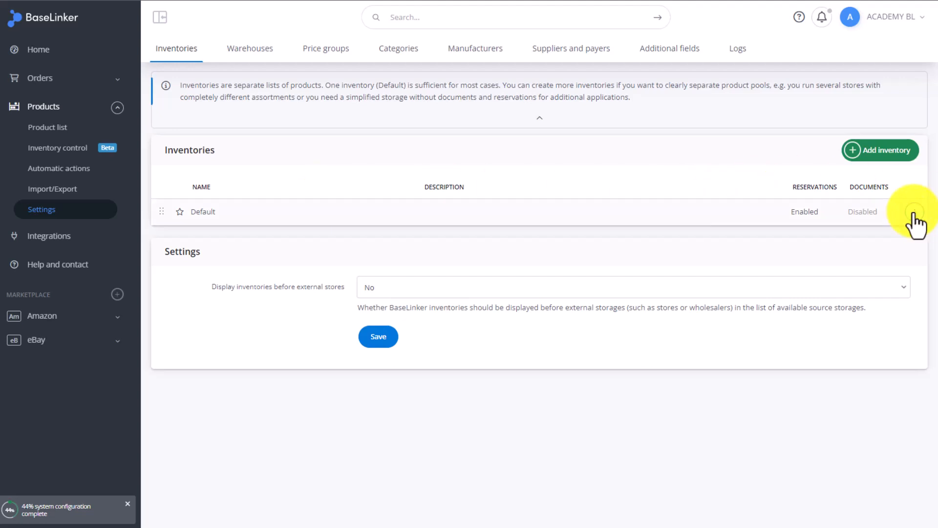
Step: Start a new inventory named A with German added beside English as a language
left_click(915, 211)
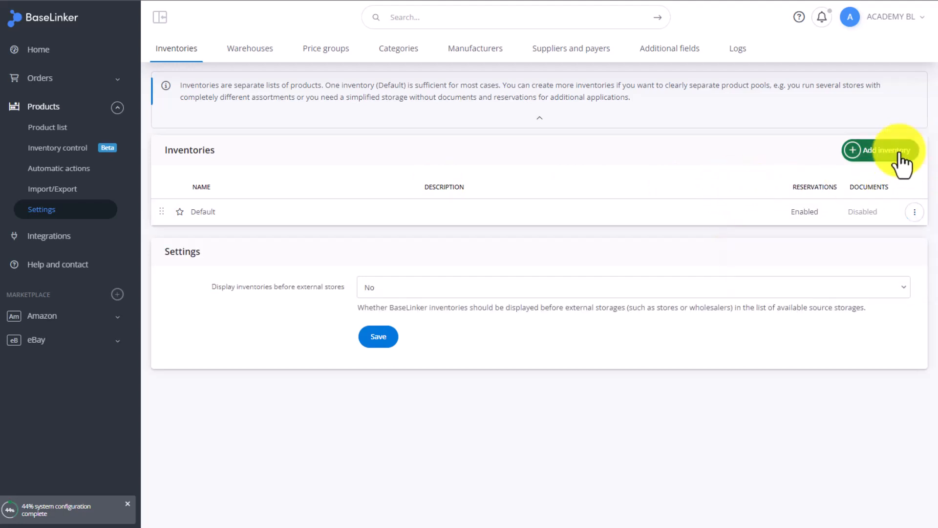
left_click(884, 151)
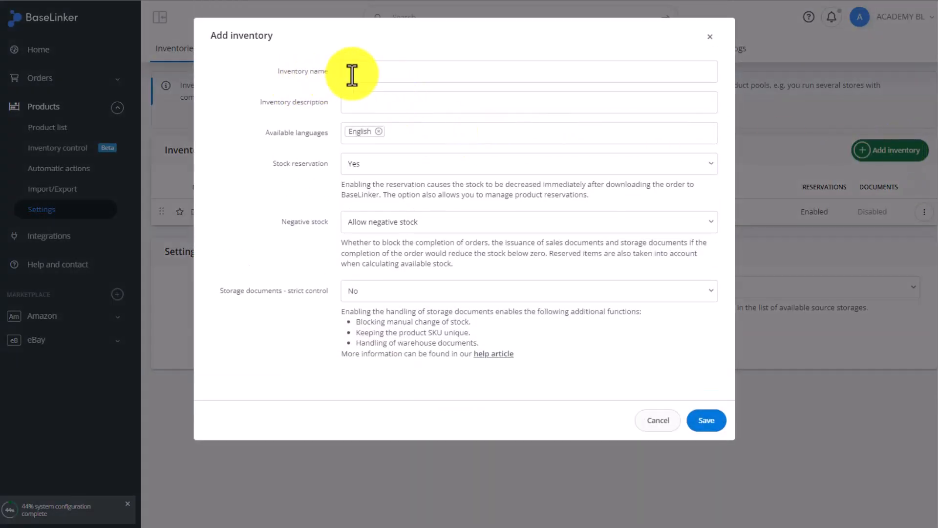
type("A")
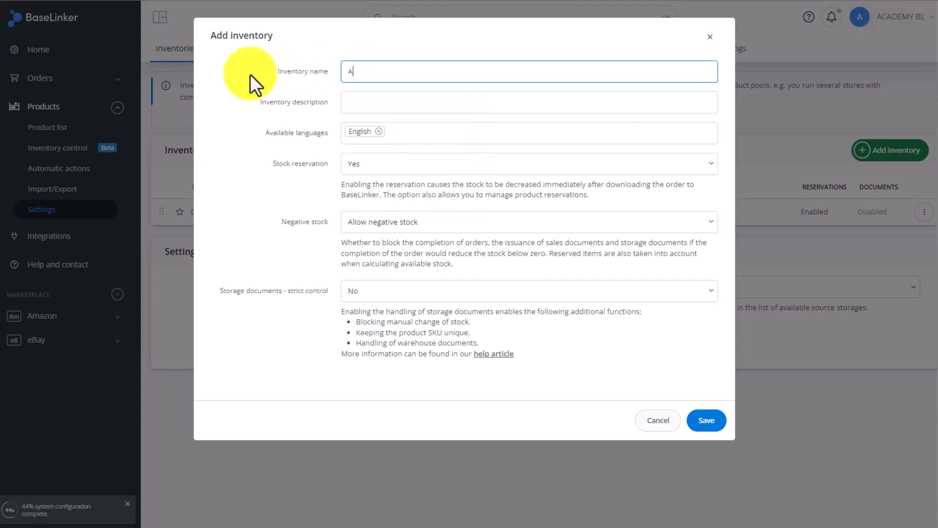
mouse_move(357, 133)
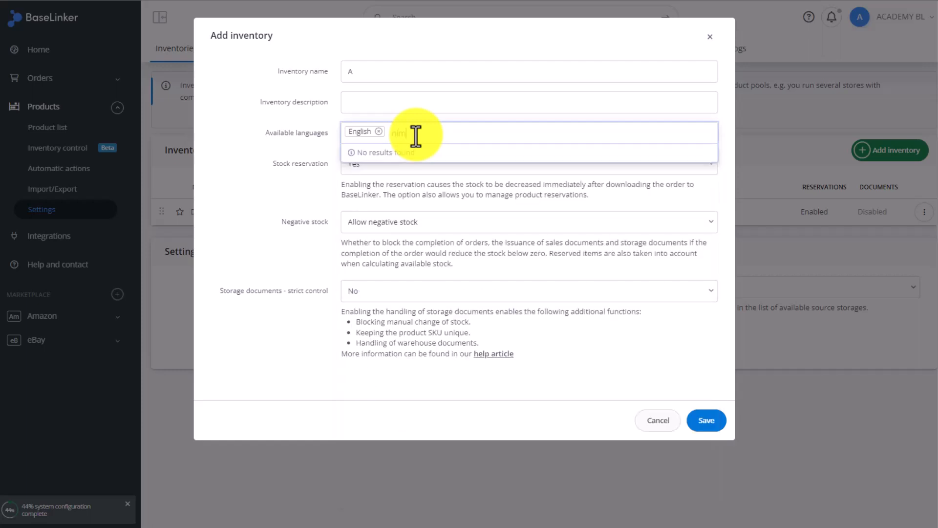
type("ger")
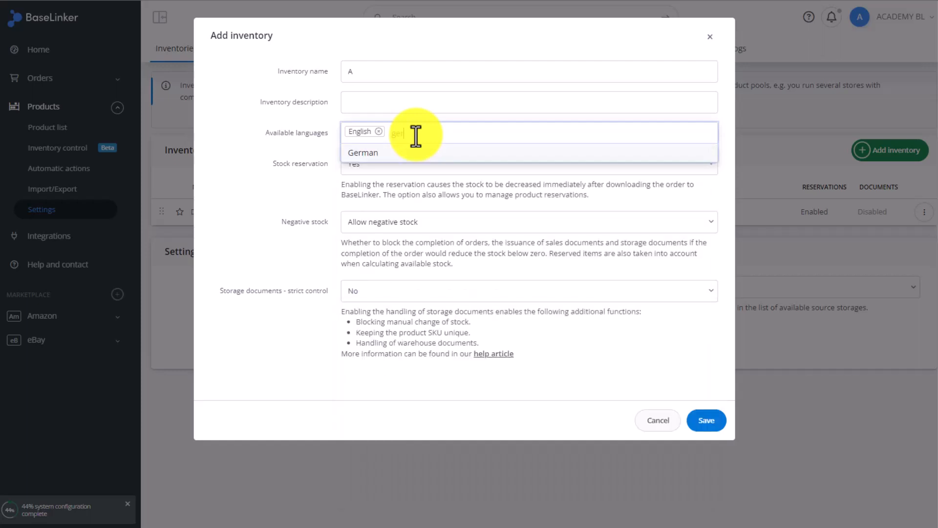
left_click(363, 152)
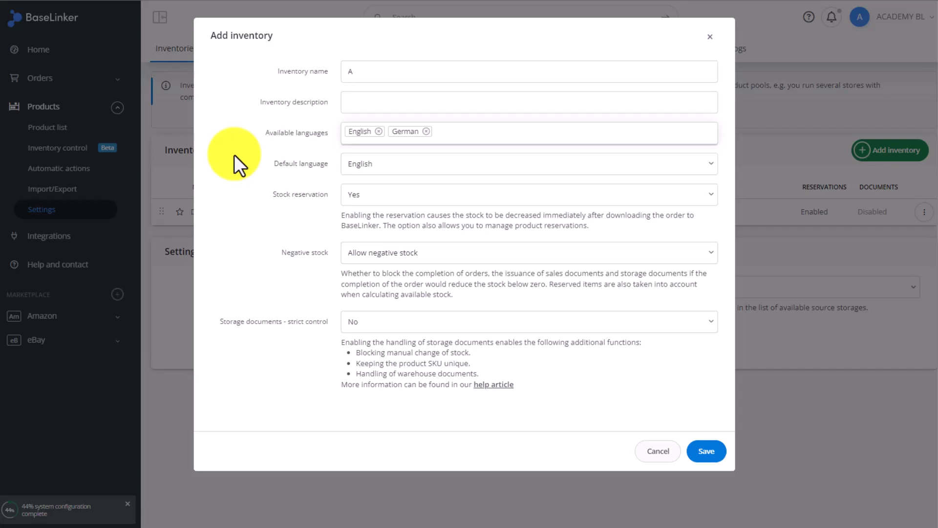
mouse_move(389, 168)
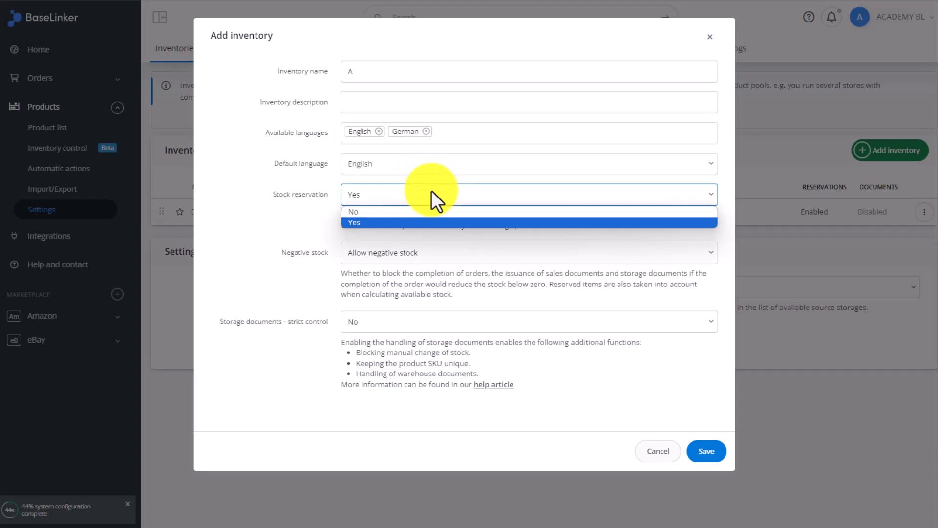
Step: Set stock reservation to No, block negative stock and keep strict document control off
left_click(354, 223)
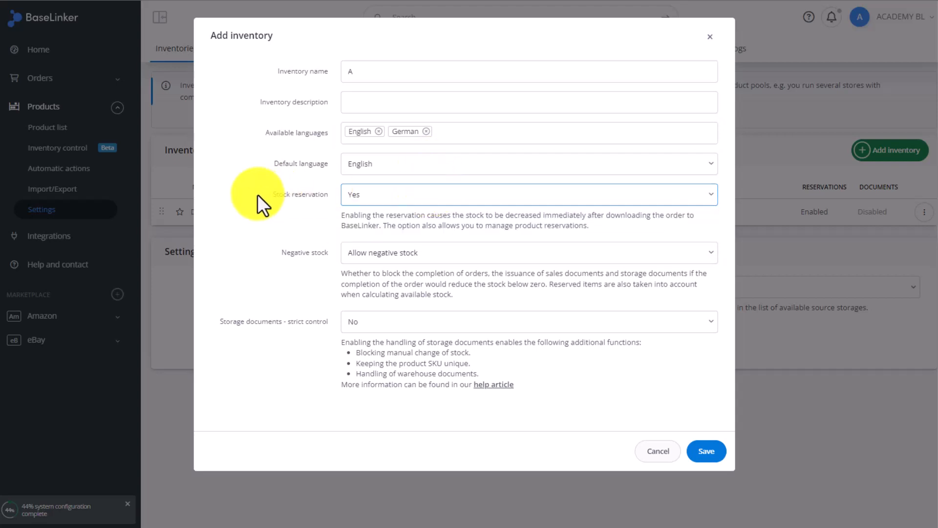
mouse_move(245, 201)
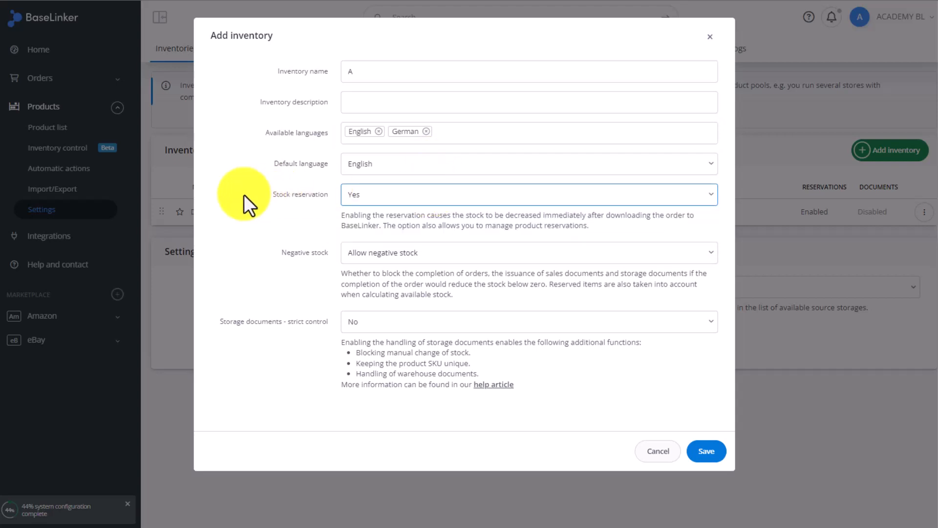
mouse_move(397, 19)
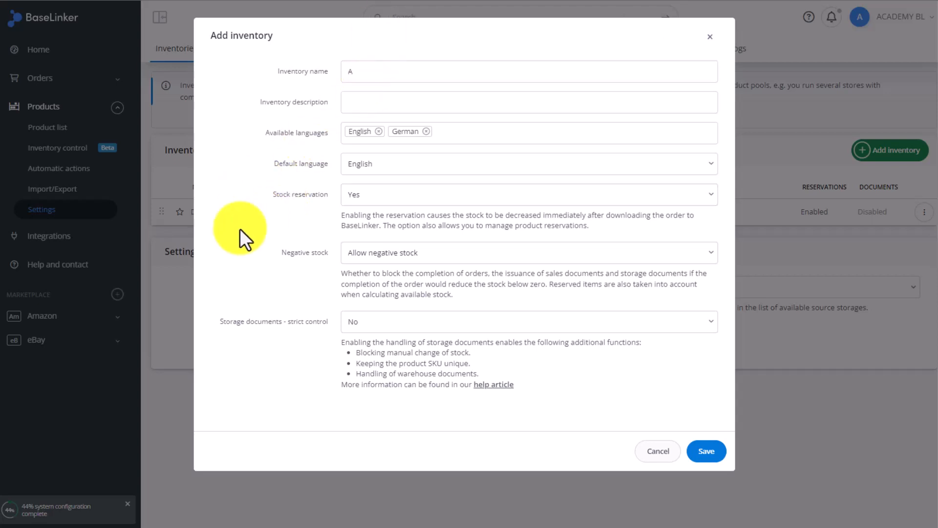
mouse_move(287, 177)
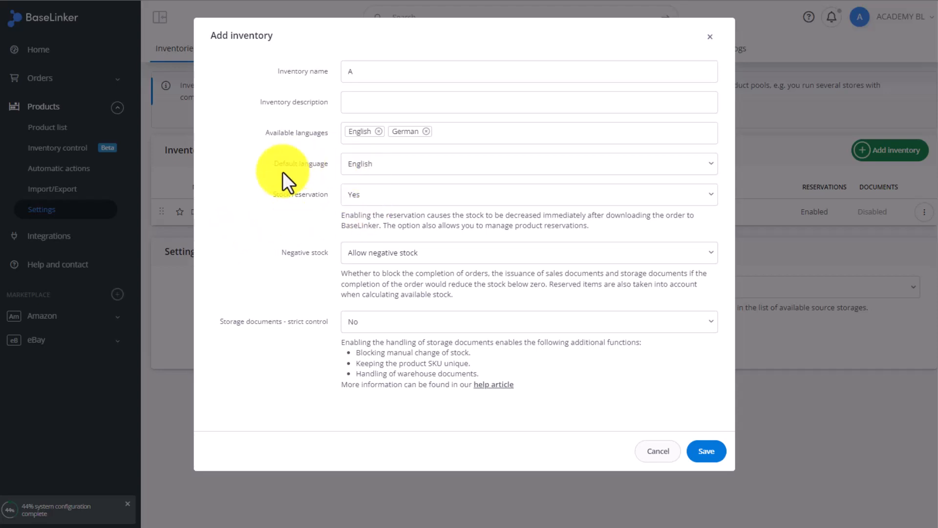
left_click(528, 194)
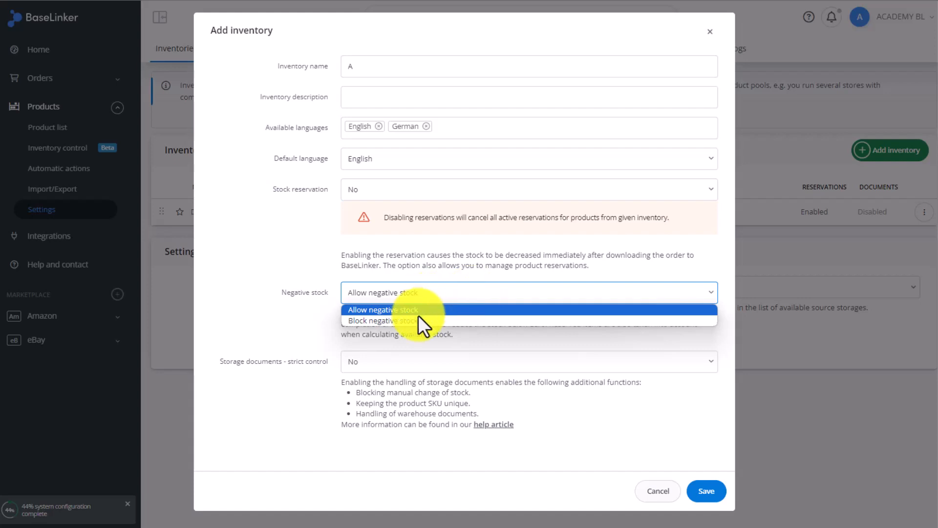
left_click(383, 321)
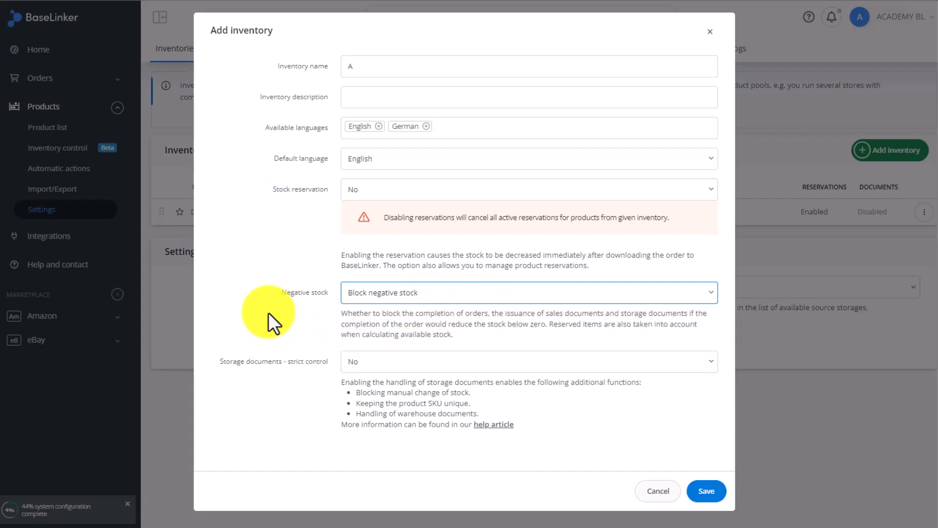
mouse_move(272, 326)
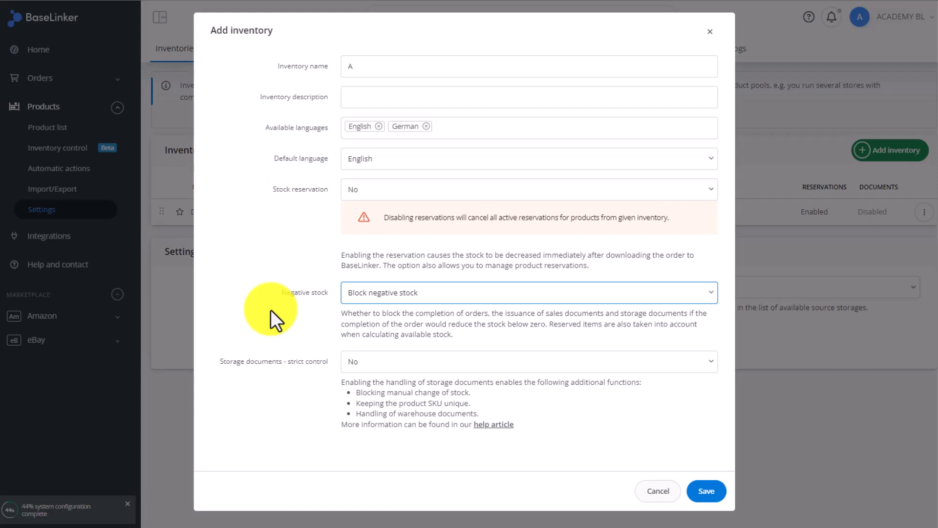
mouse_move(321, 332)
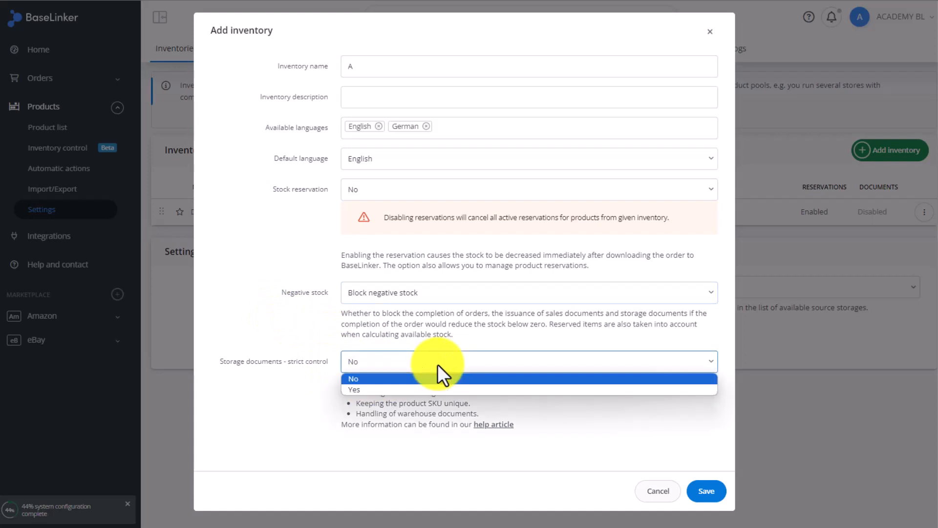
left_click(353, 378)
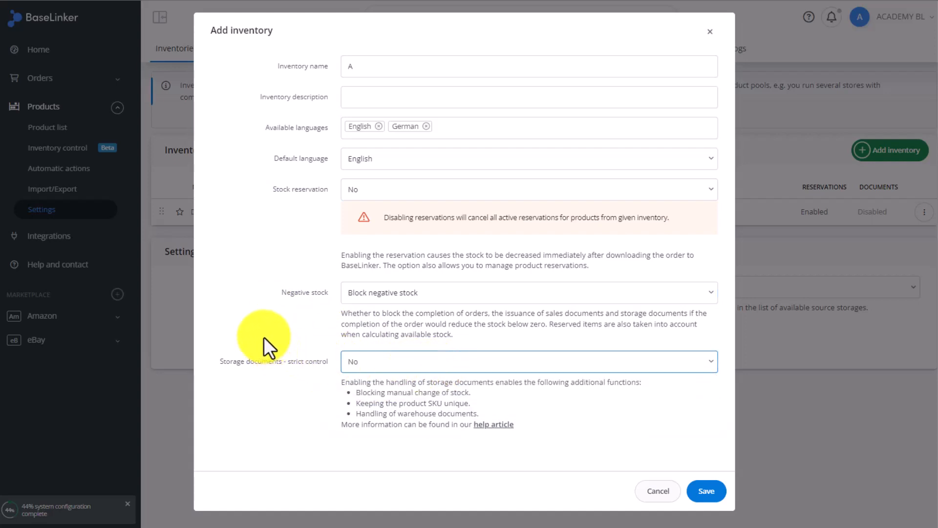
mouse_move(537, 434)
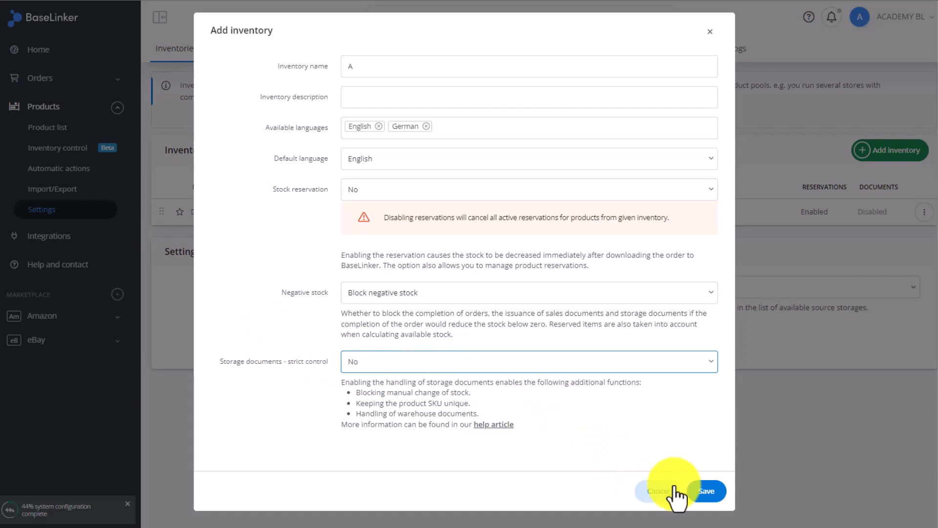
Step: Save inventory A and switch to the Warehouses settings listing only Default
left_click(708, 490)
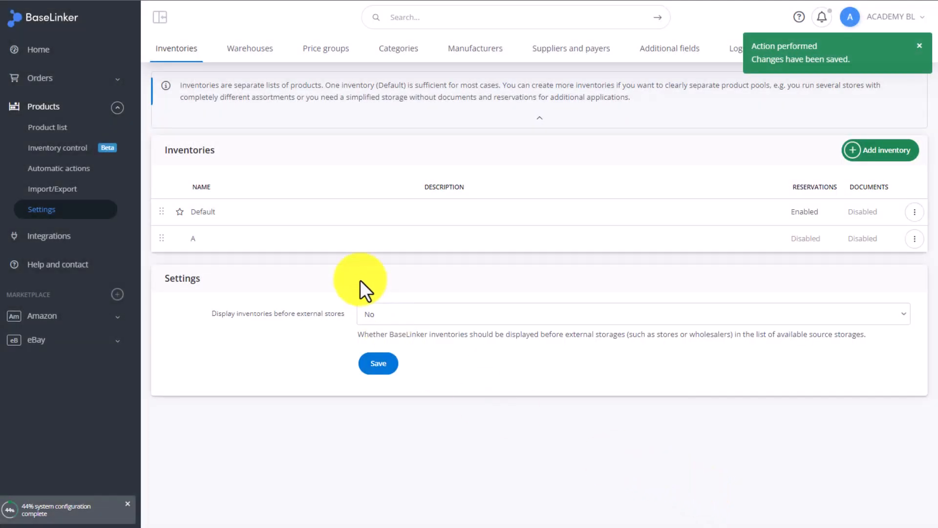
mouse_move(250, 256)
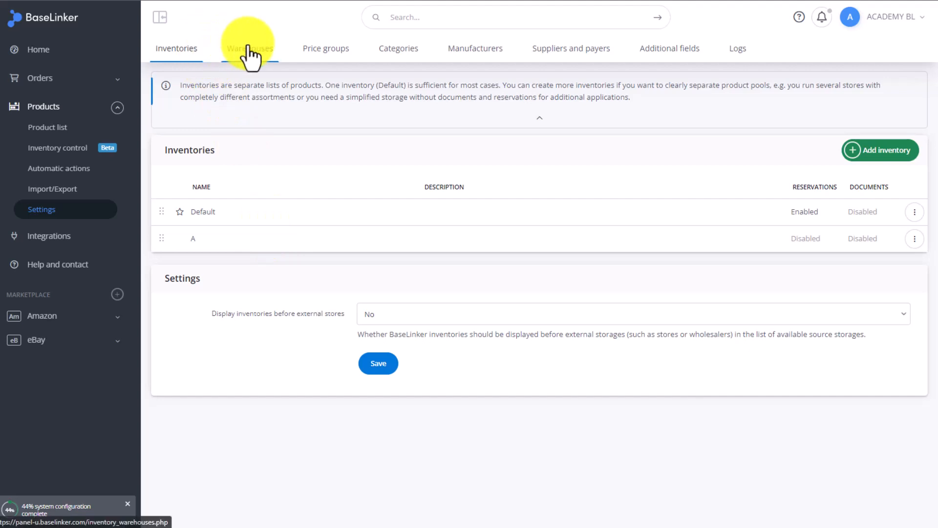
left_click(249, 49)
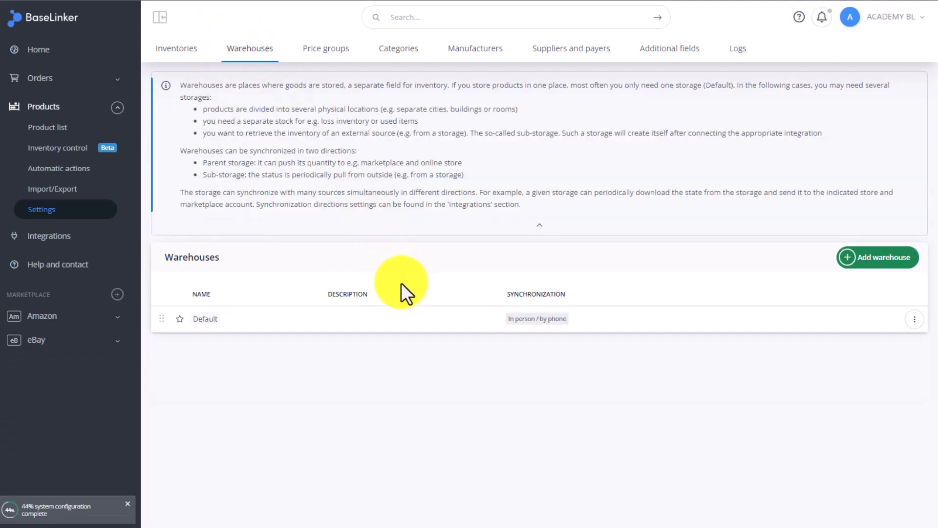
mouse_move(393, 287)
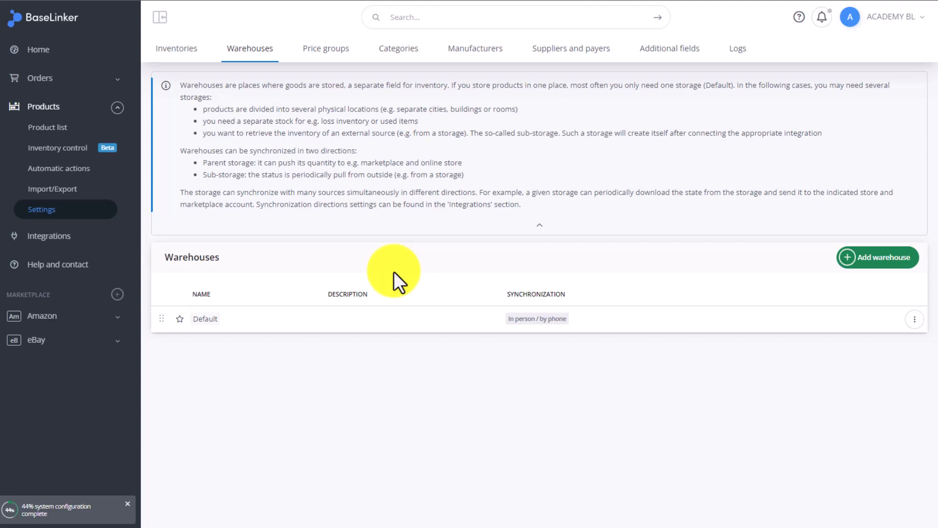
mouse_move(394, 288)
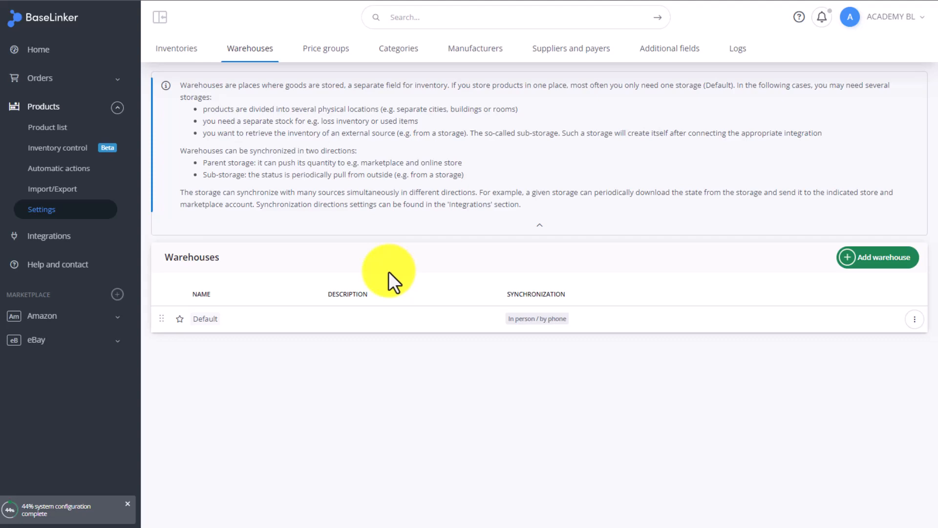
Step: Add warehouse B with stock edition enabled, assigned to inventory A, and save it
left_click(877, 257)
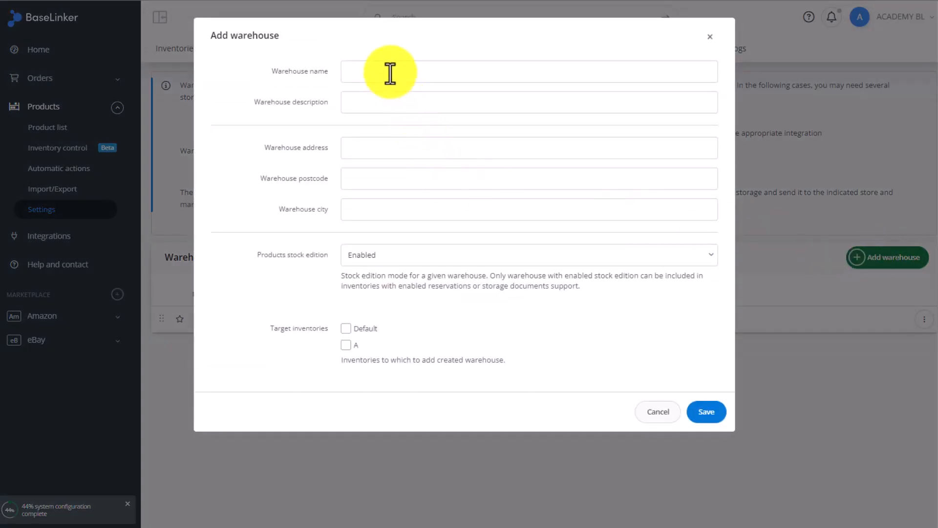
type("B")
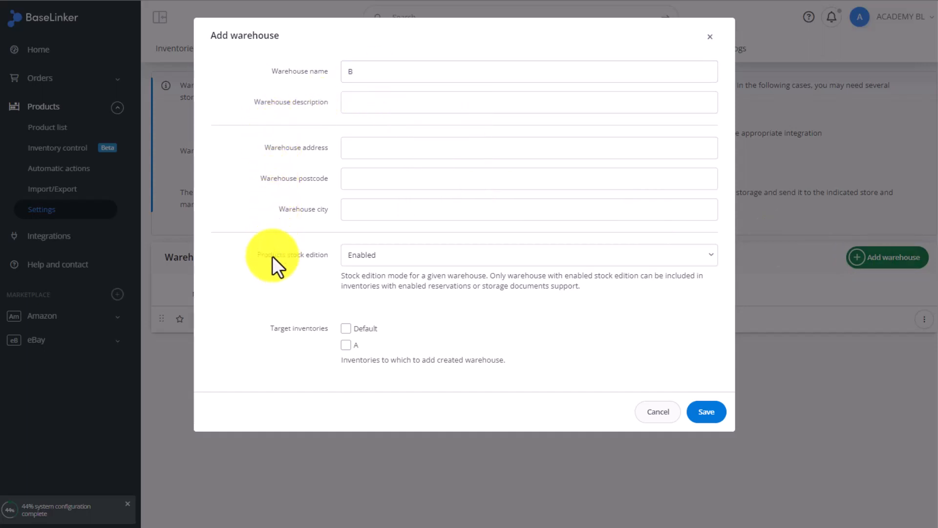
mouse_move(370, 264)
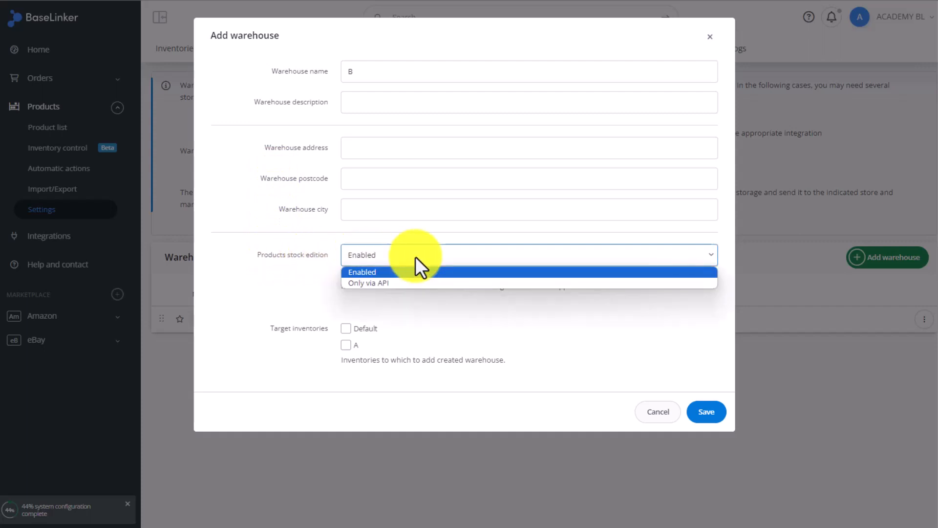
left_click(362, 272)
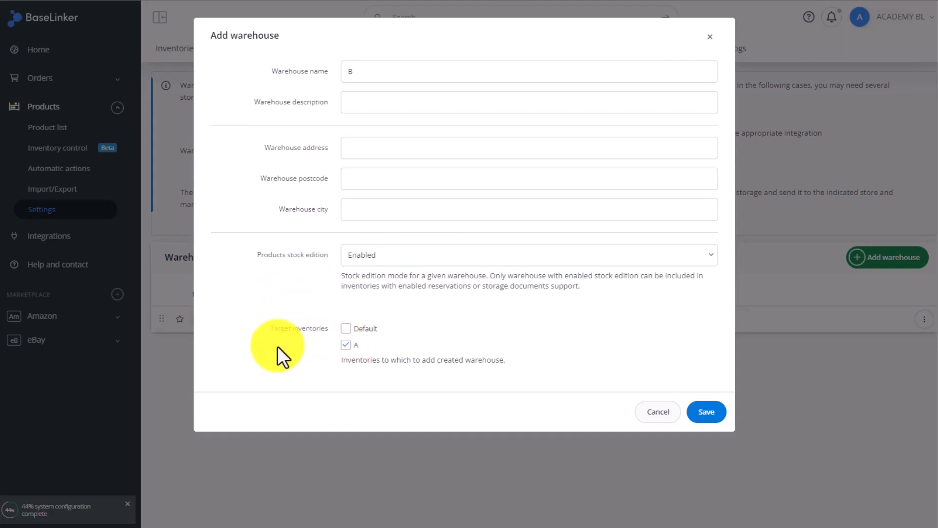
left_click(706, 412)
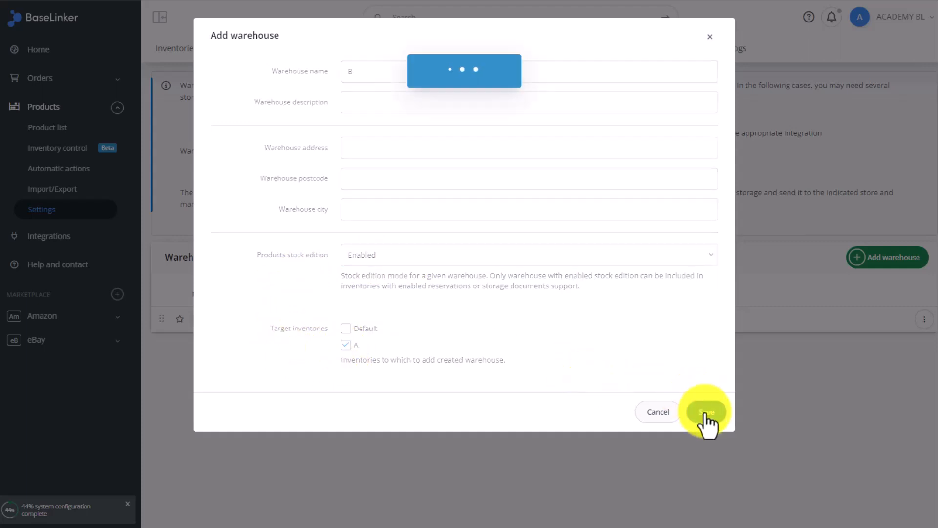
left_click(705, 411)
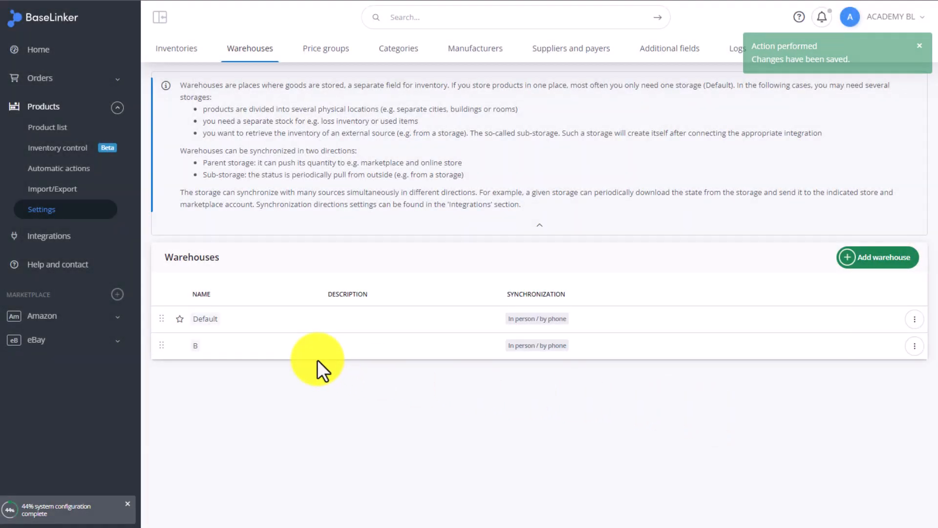
Step: Return to the product list for the Default inventory
left_click(919, 45)
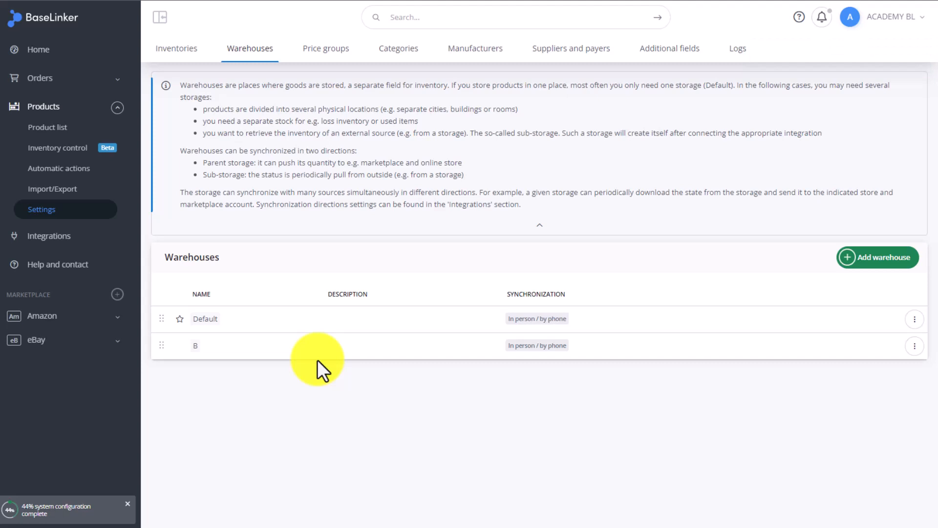
left_click(47, 127)
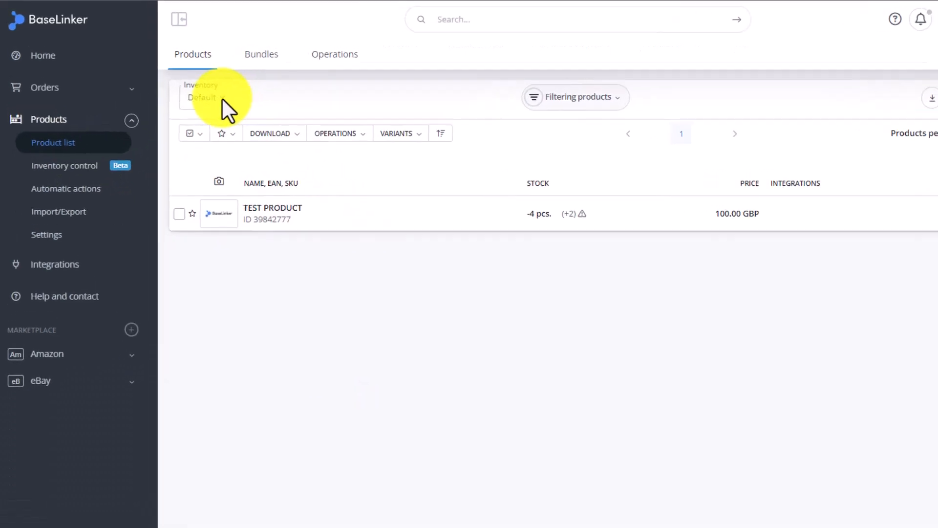
Step: Switch the product list to inventory A and check Default and B appear as stock sources
left_click(200, 97)
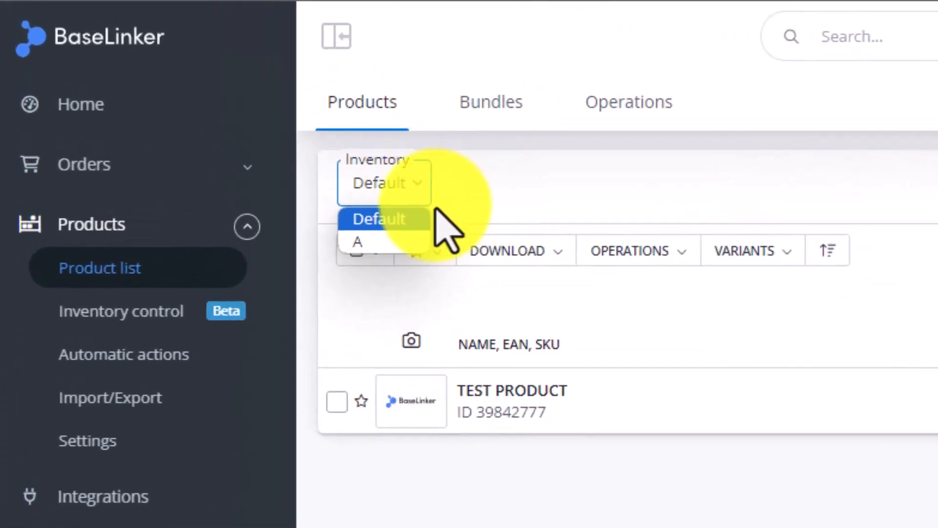
left_click(356, 243)
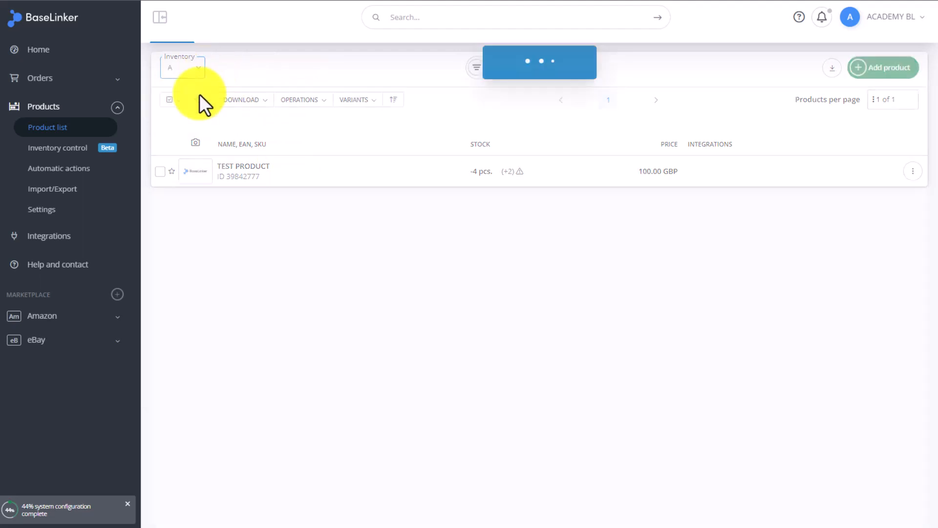
left_click(292, 67)
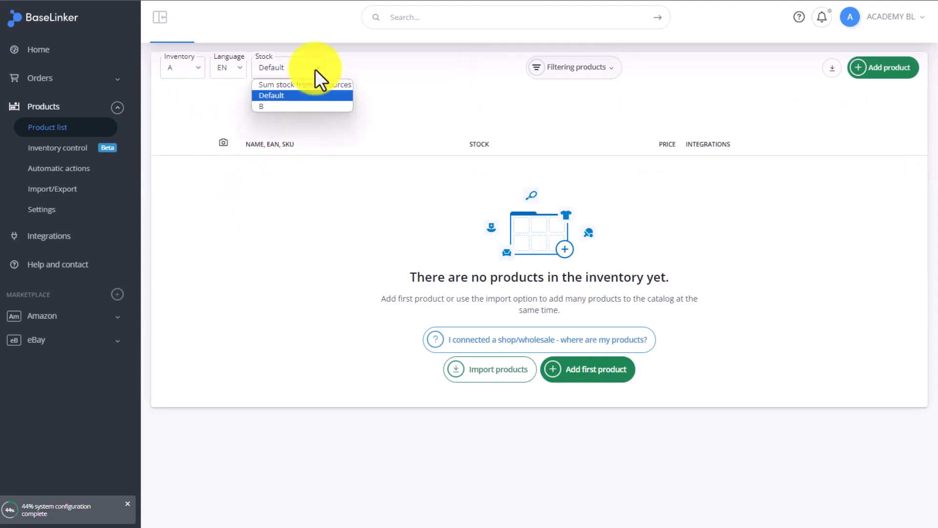
mouse_move(385, 90)
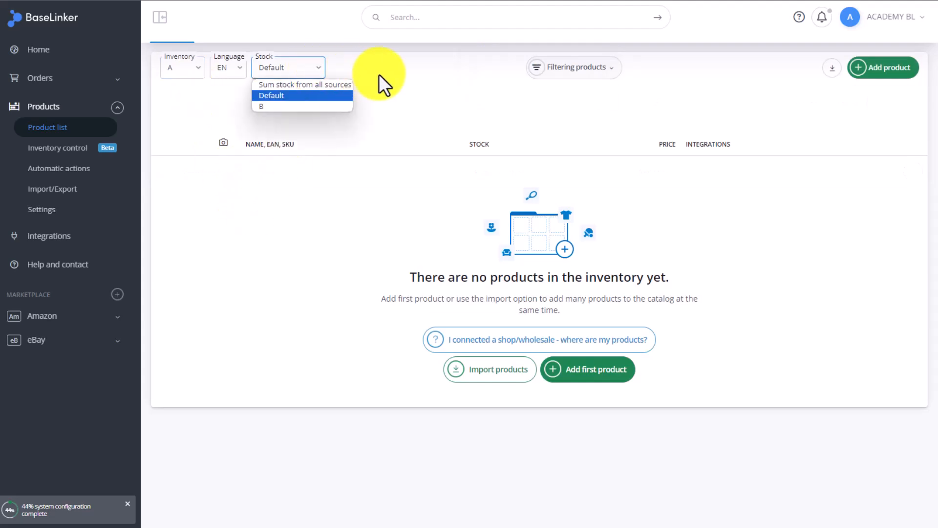
mouse_move(449, 102)
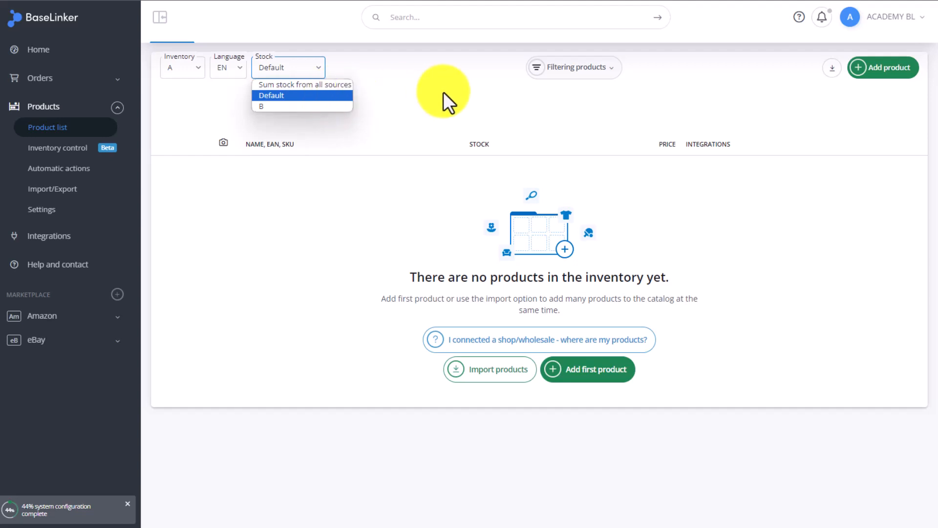
mouse_move(430, 105)
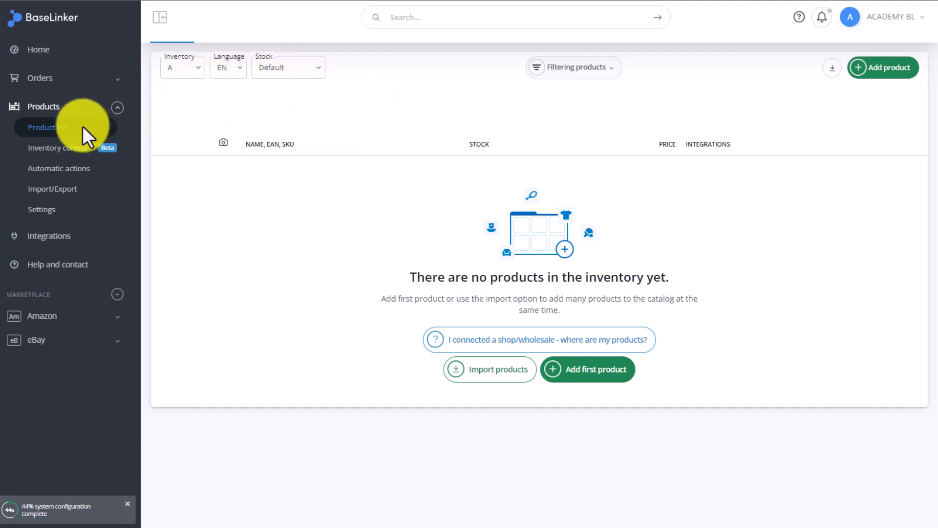
Step: Edit the Default inventory to include warehouse B among available warehouses and save
left_click(41, 209)
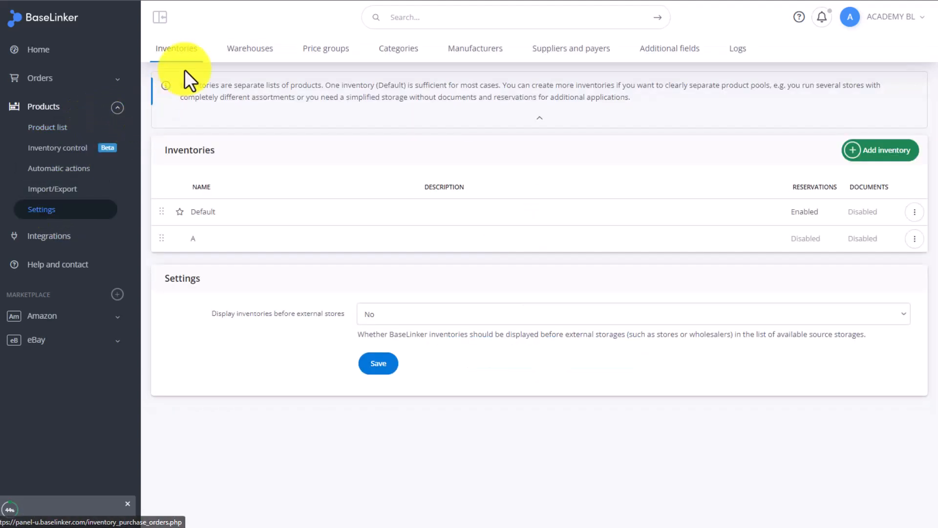
mouse_move(772, 223)
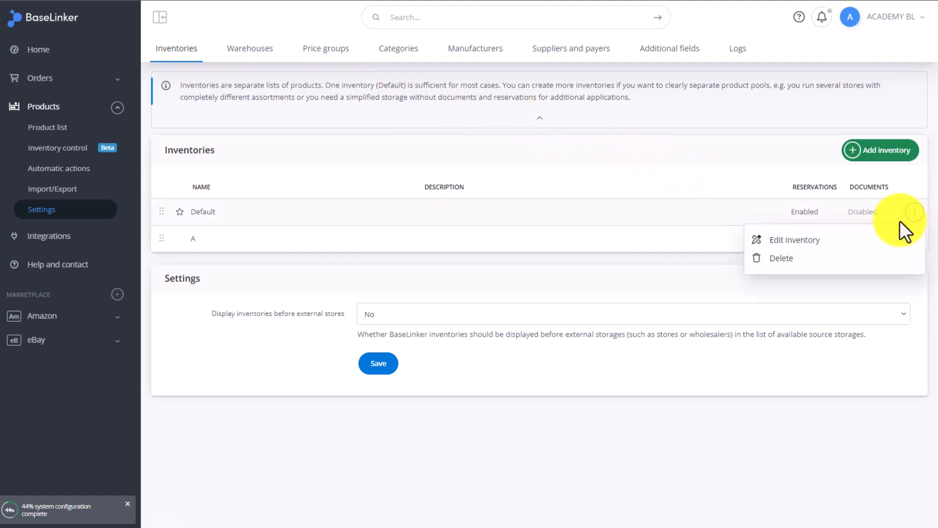
left_click(794, 240)
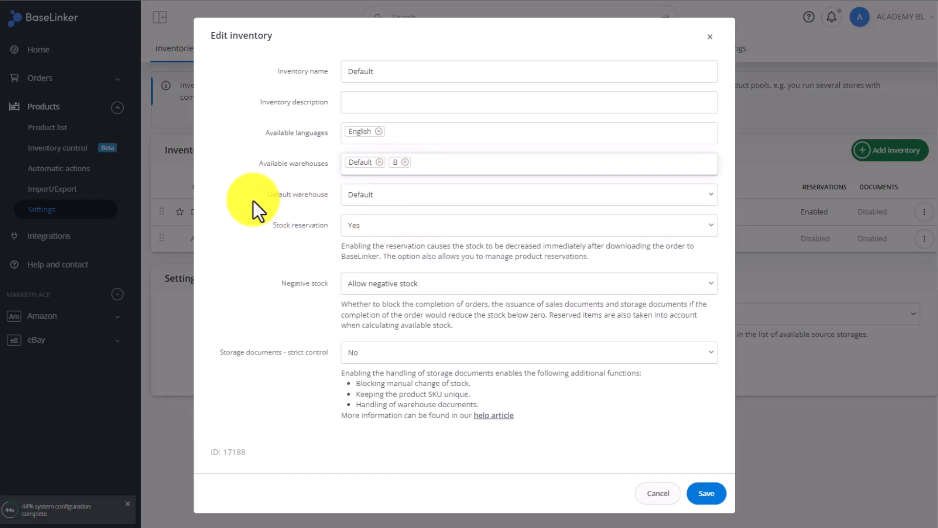
left_click(706, 493)
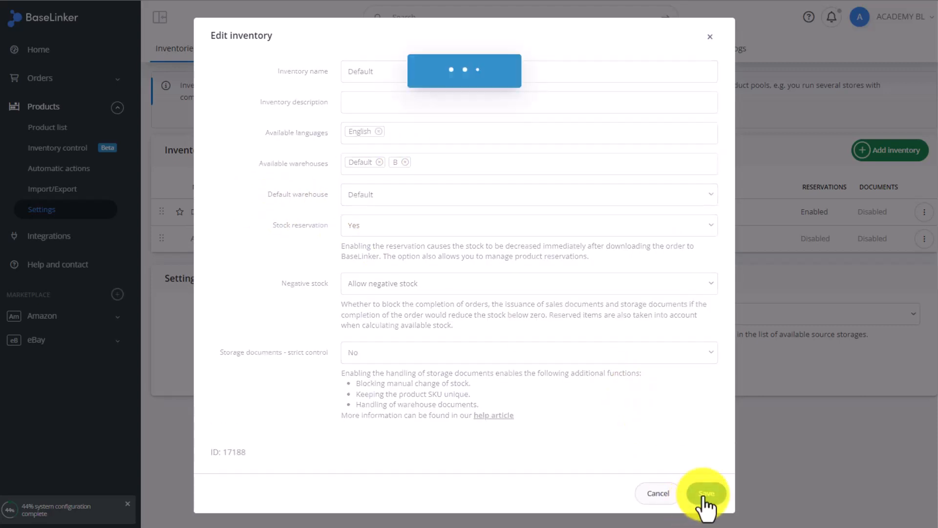
left_click(706, 493)
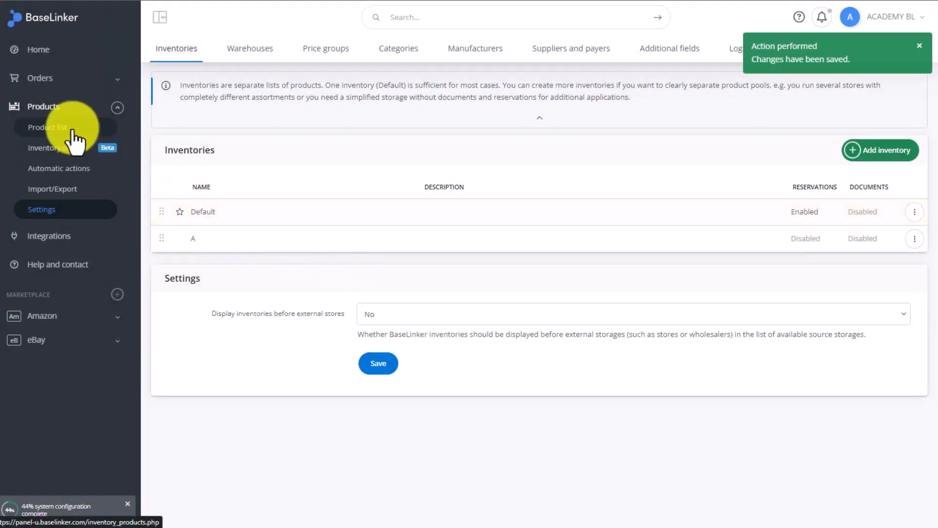
Step: Set TEST PRODUCT's Default warehouse stock to 5 pcs, then view its 0 pcs in warehouse B
left_click(47, 127)
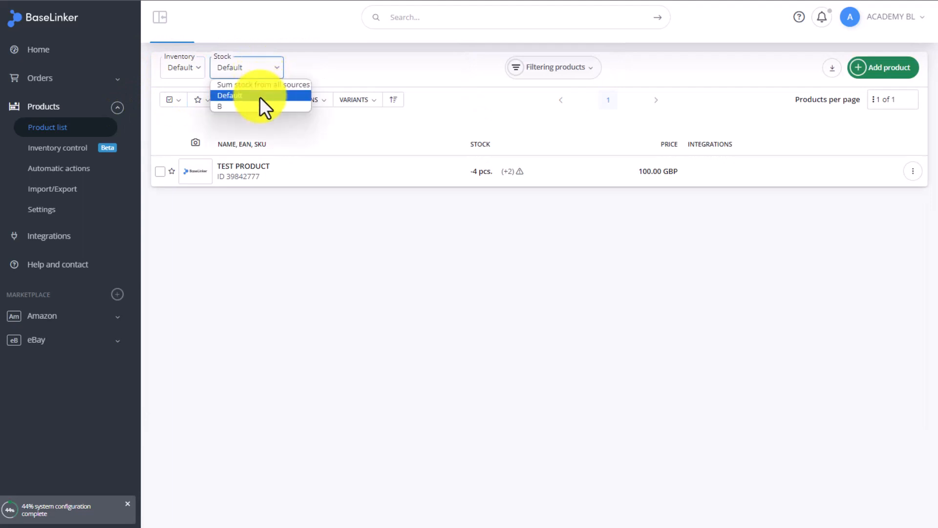
left_click(229, 96)
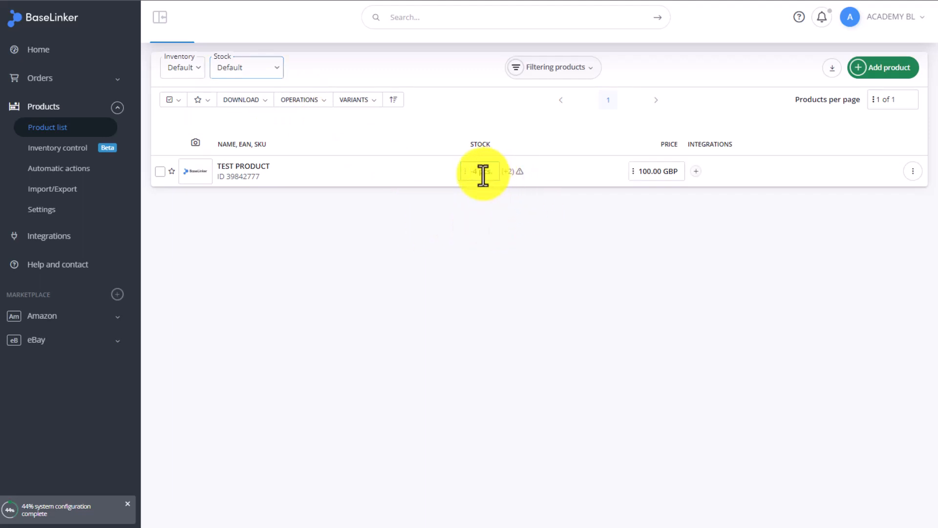
left_click(480, 171)
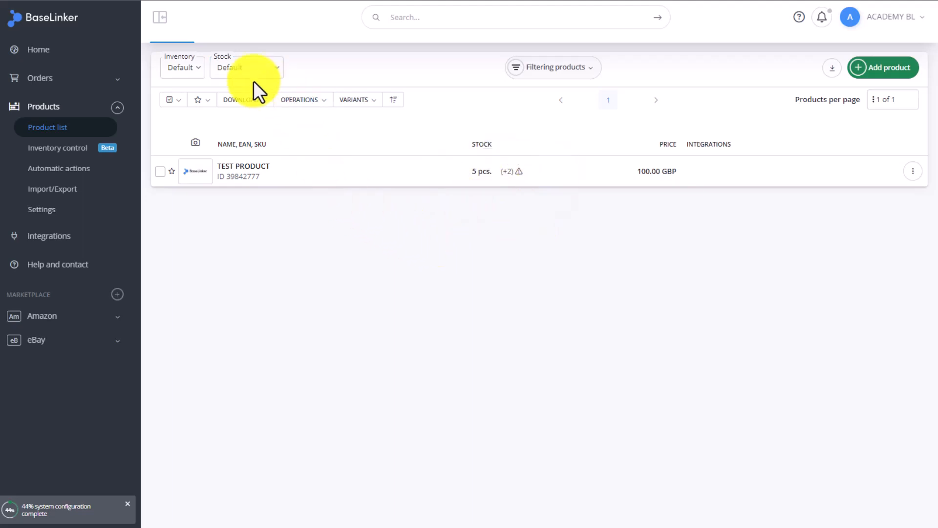
left_click(246, 68)
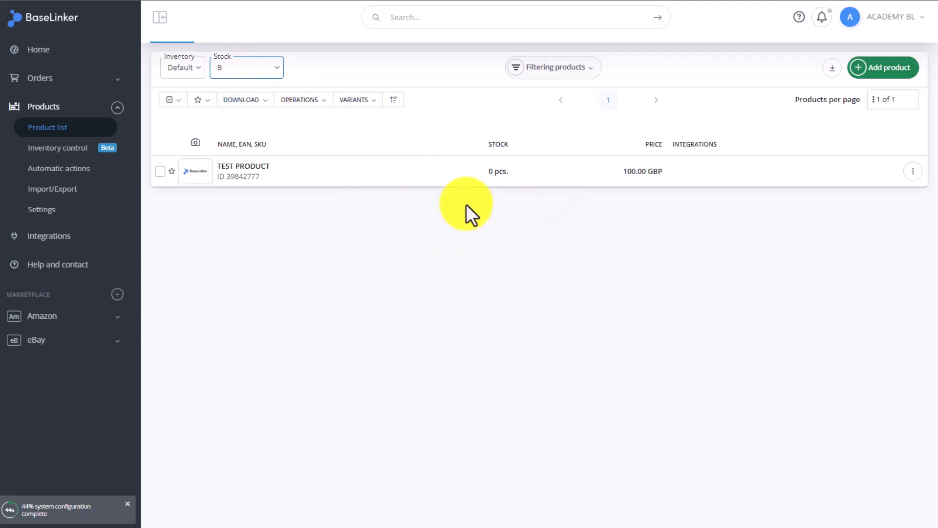
mouse_move(551, 232)
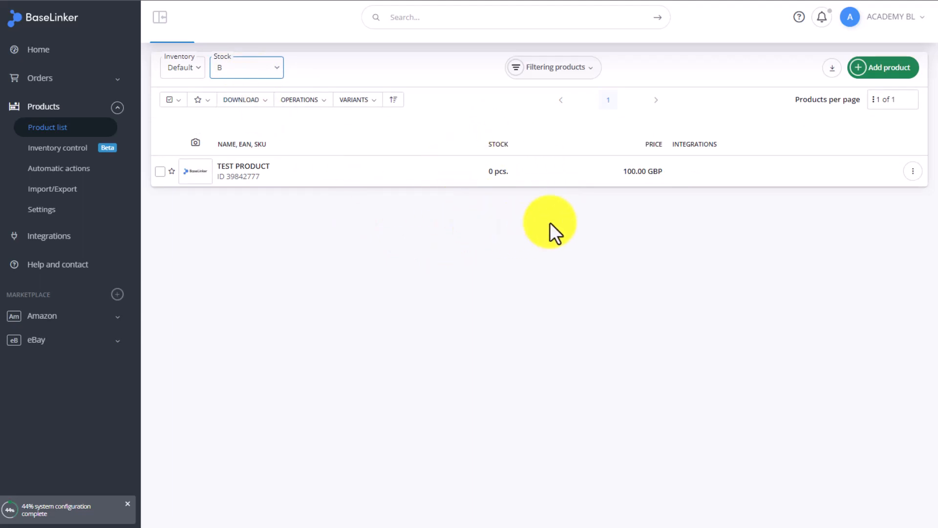
mouse_move(41, 209)
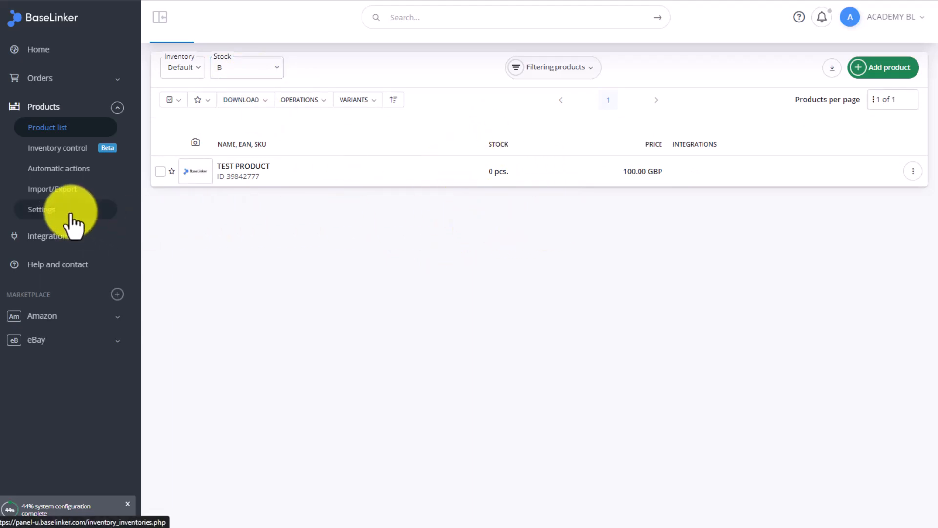
Step: In Price groups settings, start a new group named EURO with EUR currency
left_click(41, 209)
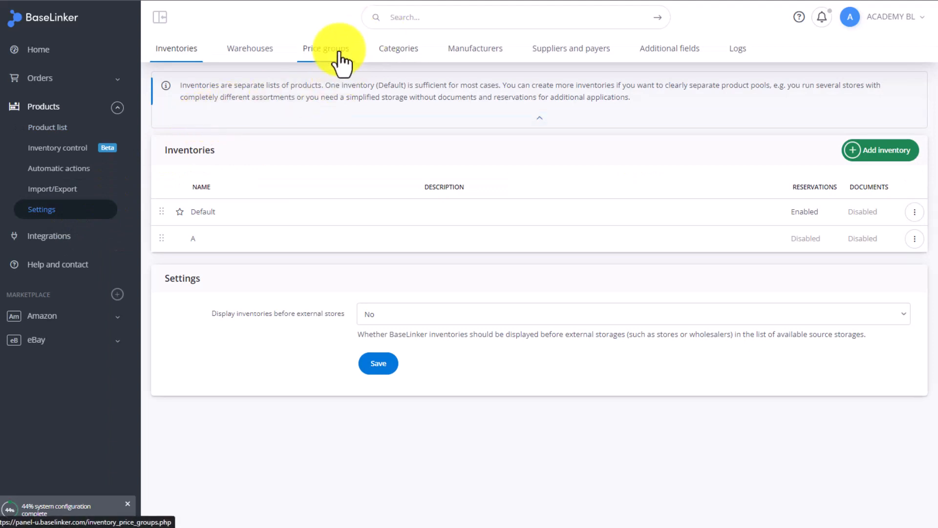
left_click(326, 49)
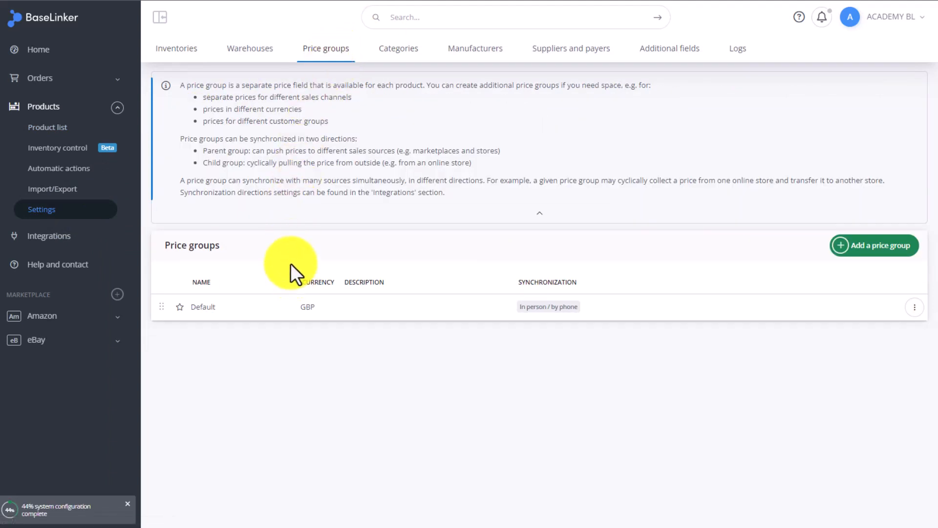
mouse_move(609, 285)
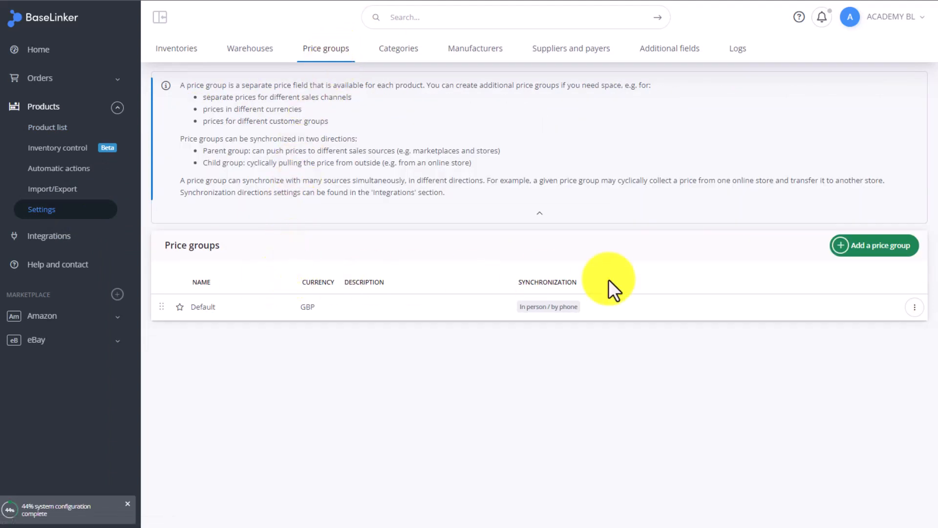
left_click(873, 245)
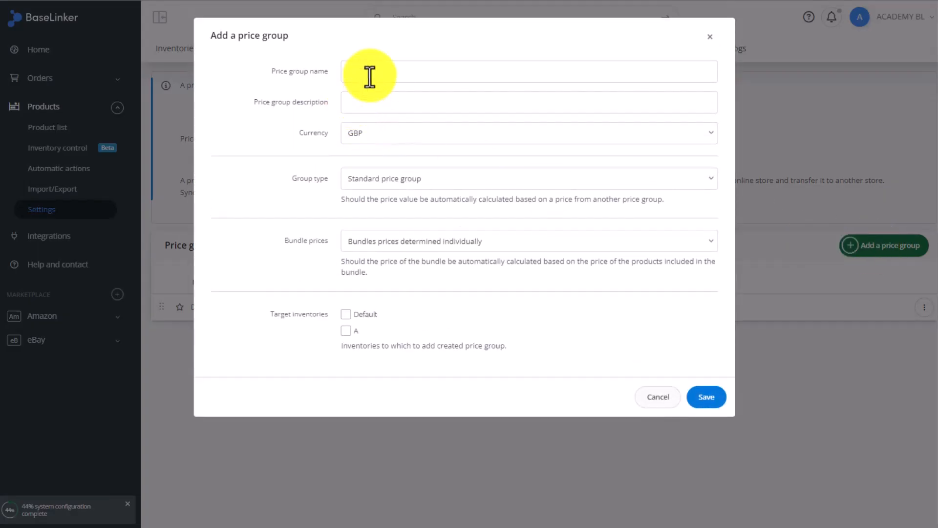
type("EURO")
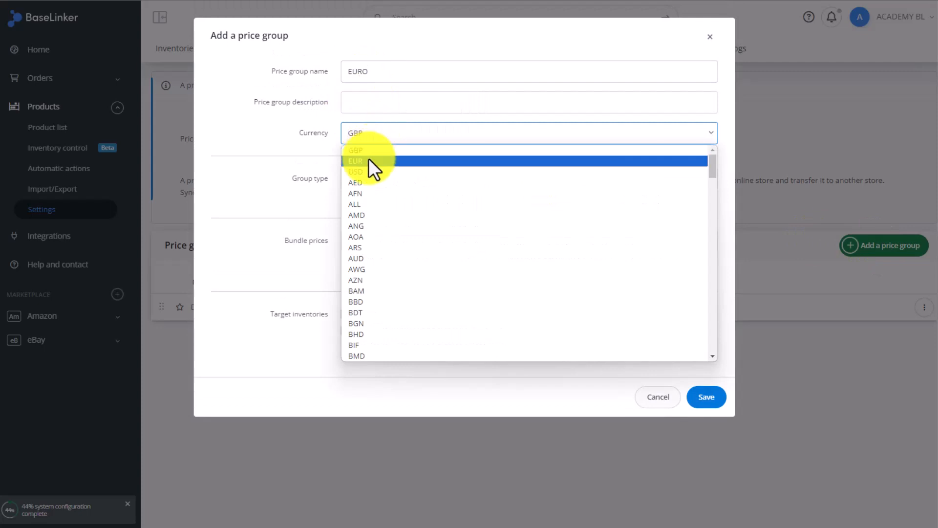
left_click(355, 160)
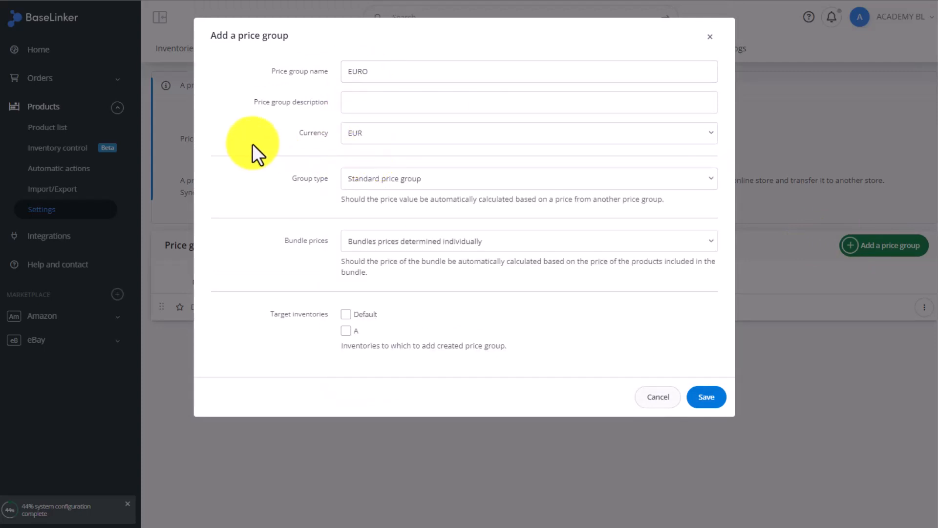
mouse_move(249, 193)
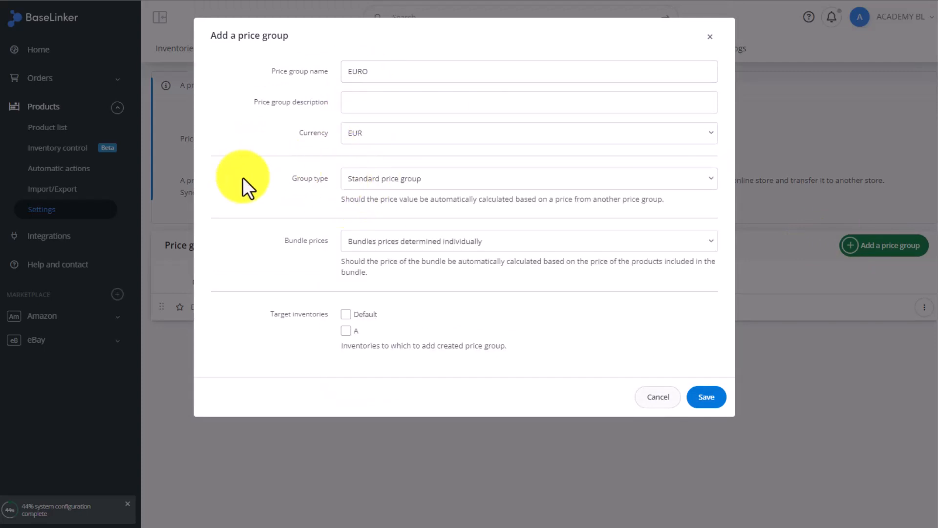
mouse_move(299, 241)
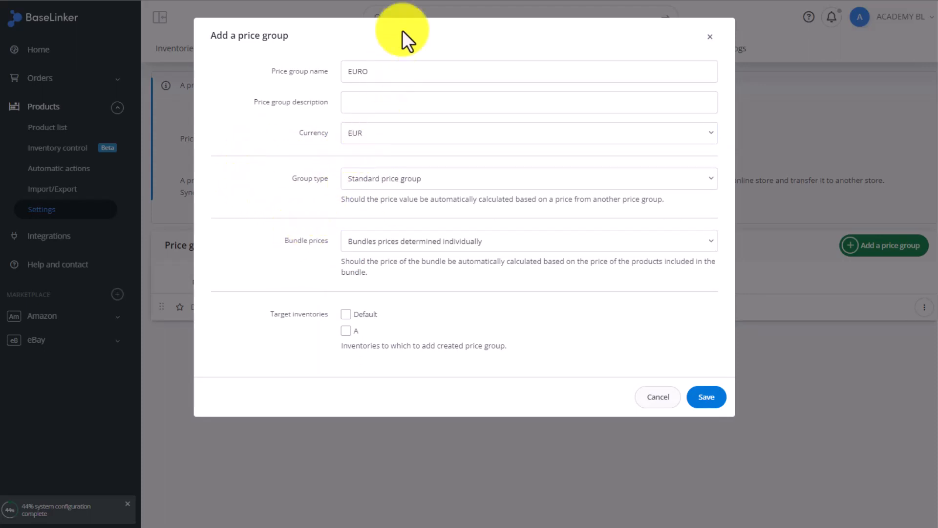
mouse_move(392, 10)
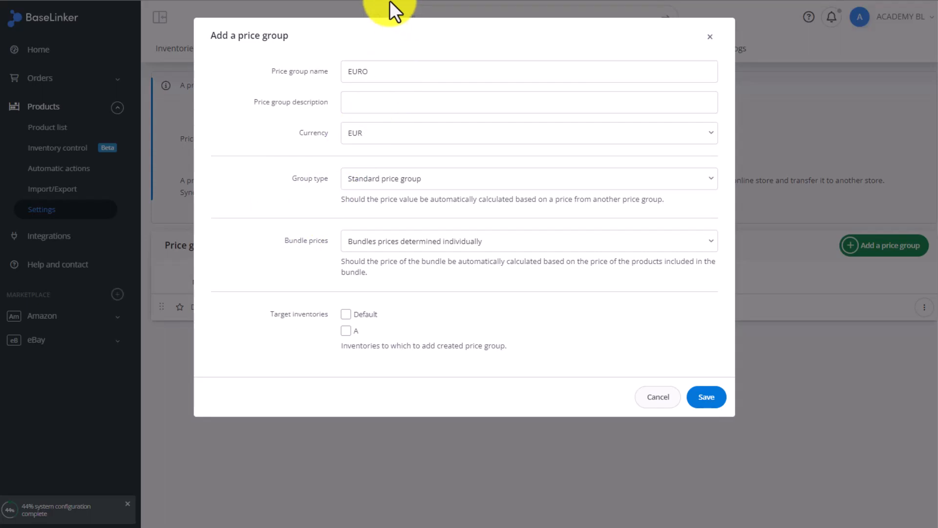
mouse_move(303, 230)
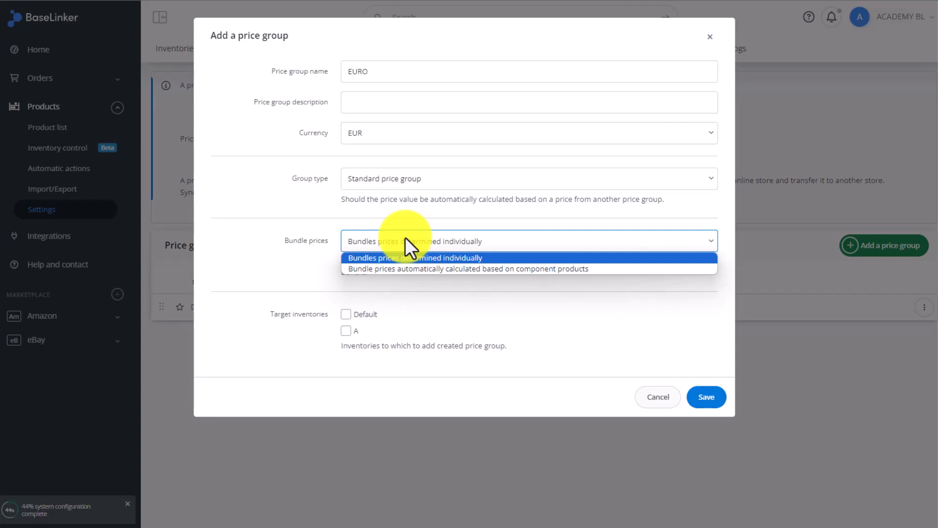
mouse_move(655, 275)
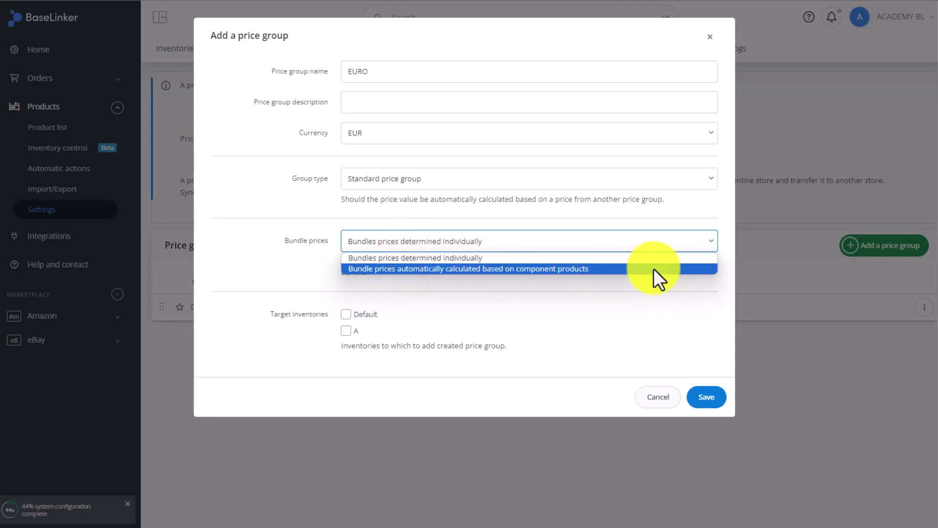
mouse_move(549, 274)
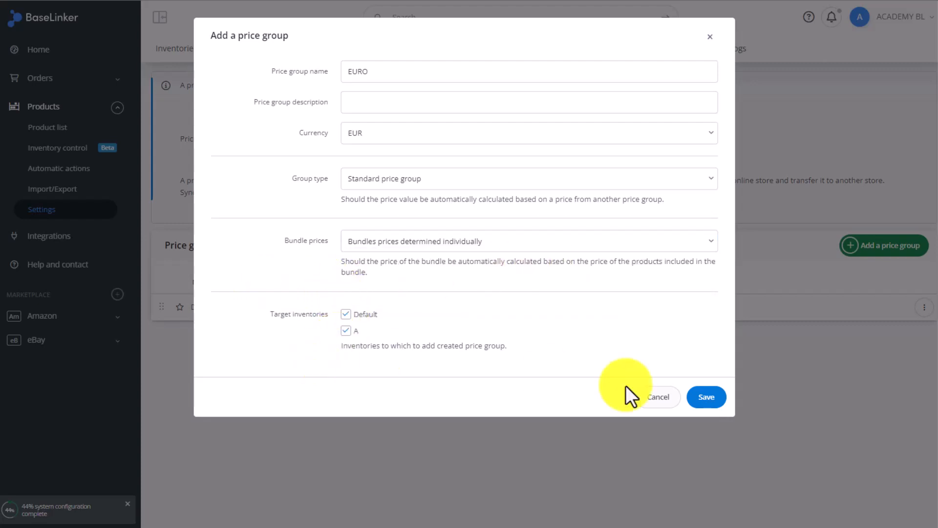
Step: Save the EURO price group and check TEST PRODUCT's Sales and storage shows Price EURO (EUR)
left_click(707, 397)
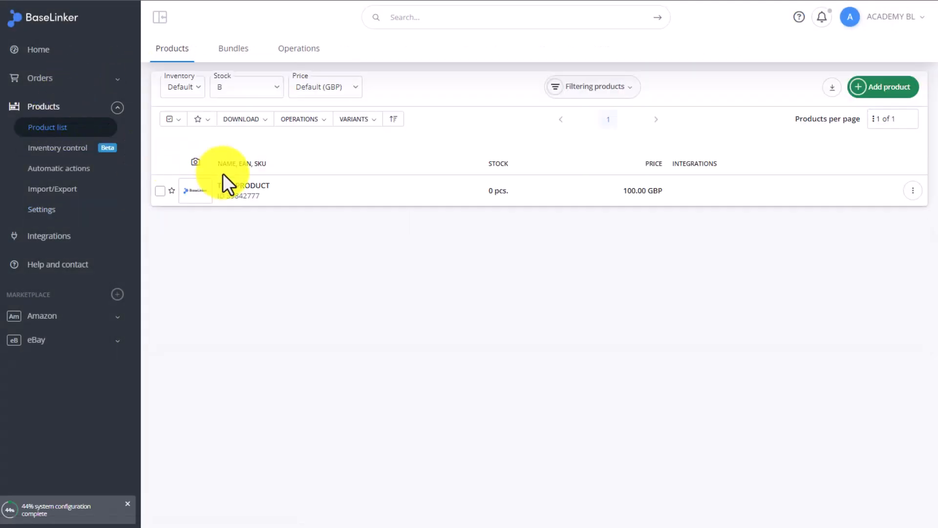
left_click(243, 190)
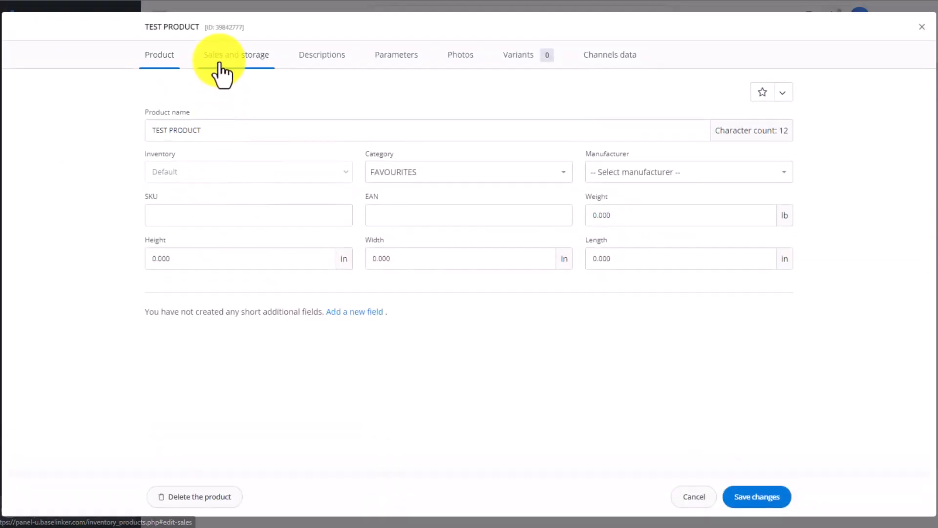
left_click(236, 54)
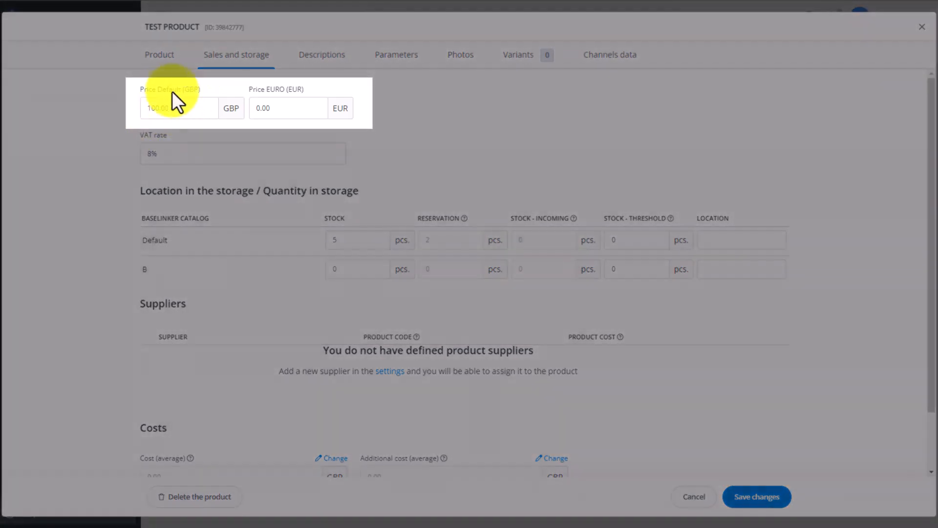
mouse_move(280, 107)
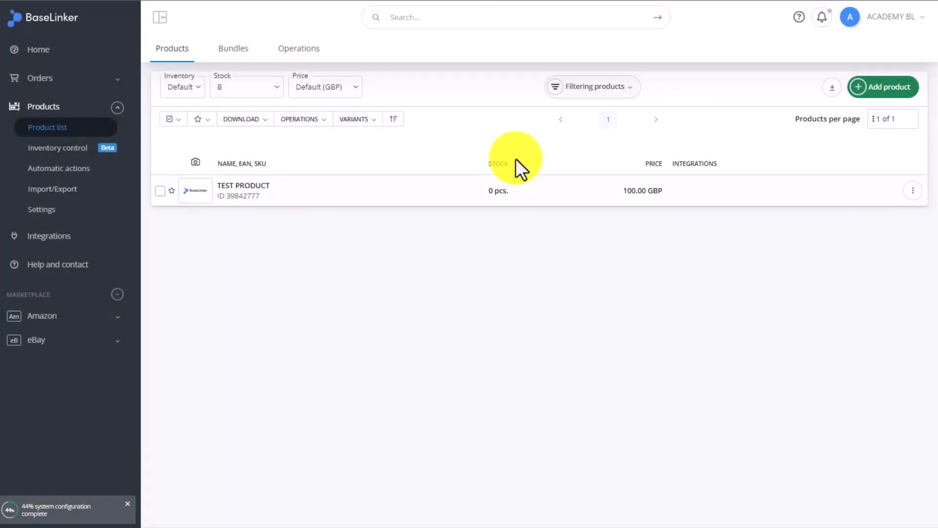
Step: Go to the Categories settings and look at the Add category form
left_click(41, 209)
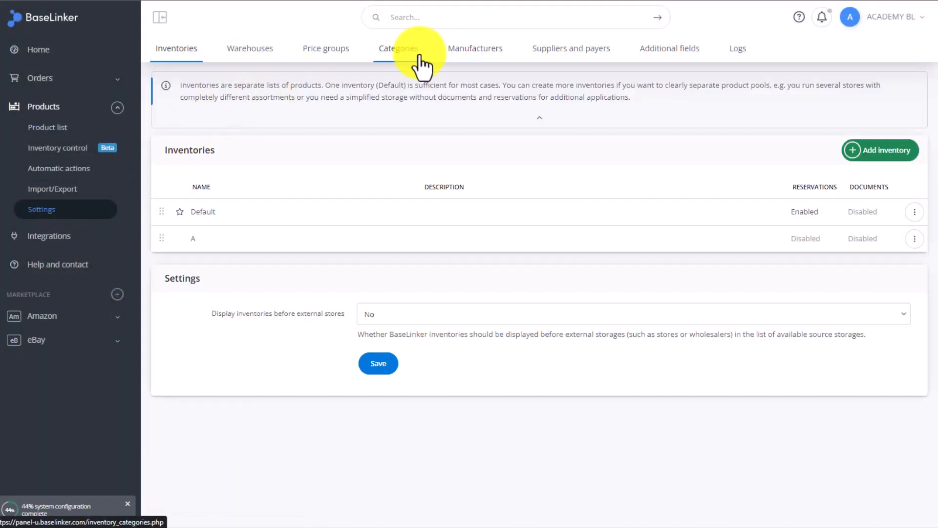
left_click(398, 49)
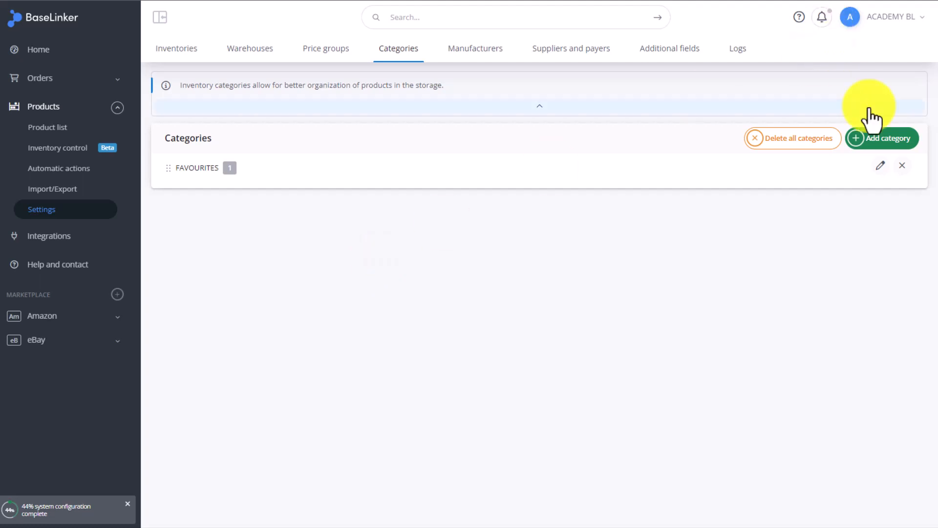
left_click(883, 137)
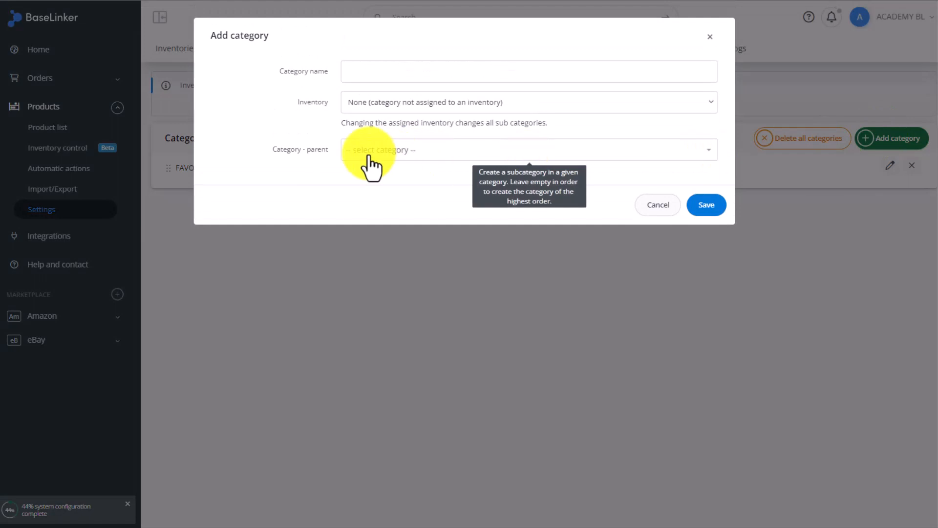
mouse_move(709, 46)
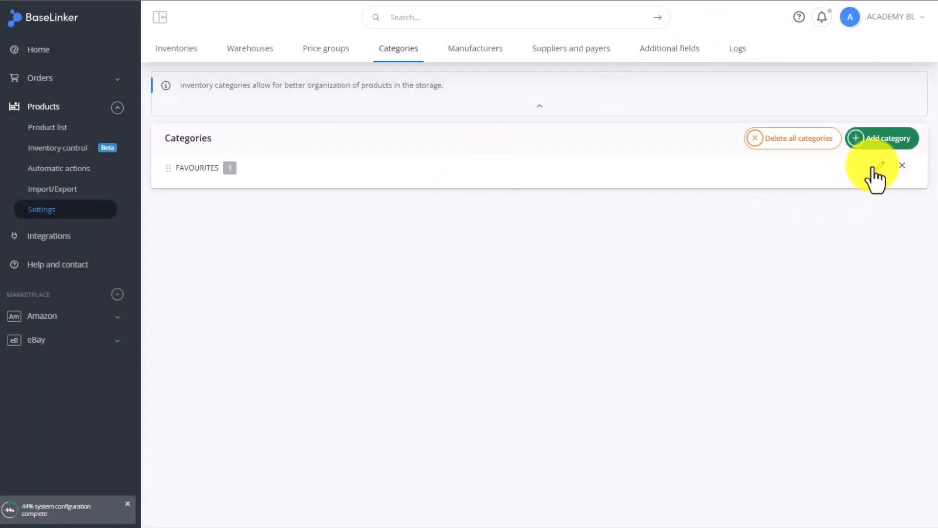
Step: Open and close editing of FAVOURITES, then request its deletion
left_click(882, 165)
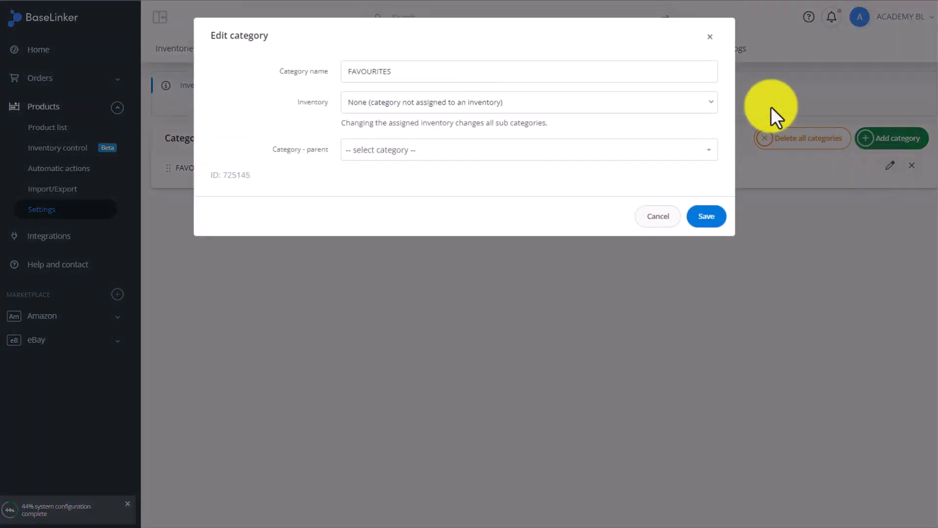
left_click(710, 37)
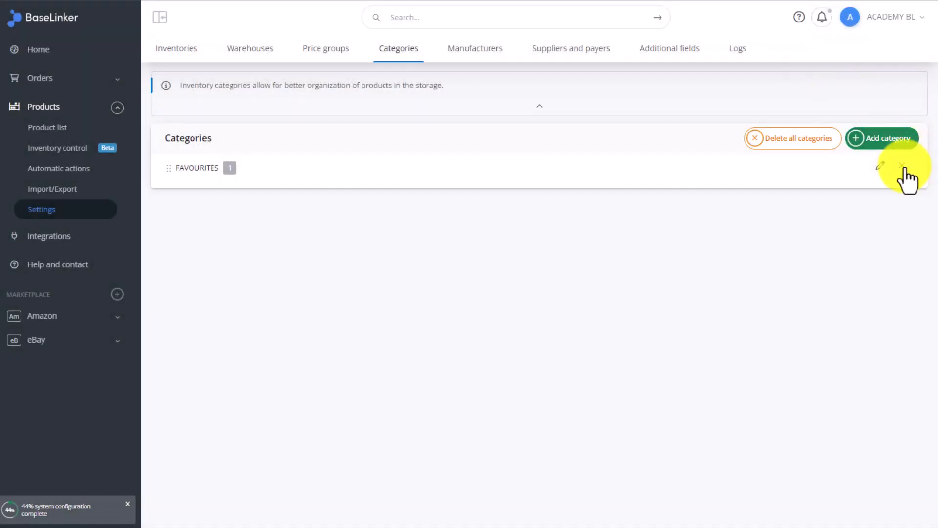
left_click(911, 165)
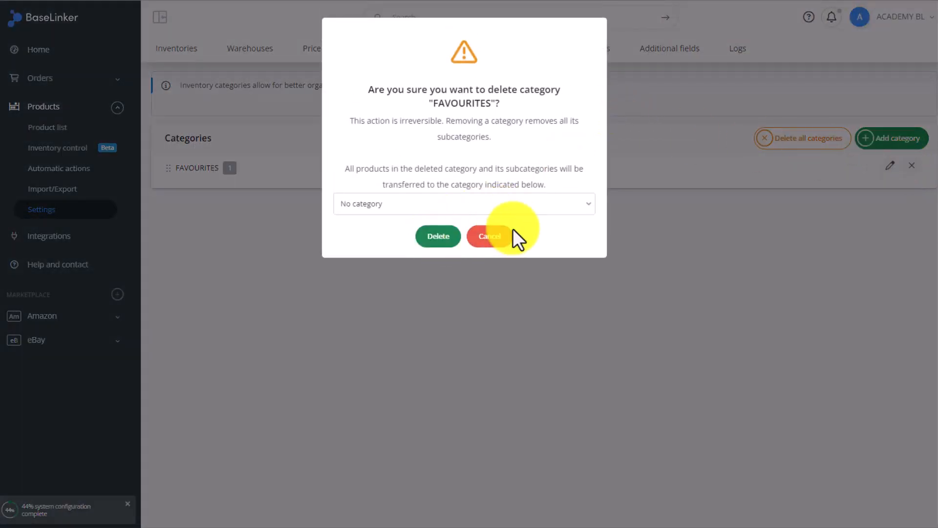
Step: Keep the FAVOURITES category, then start and discard a new manufacturer form
left_click(476, 49)
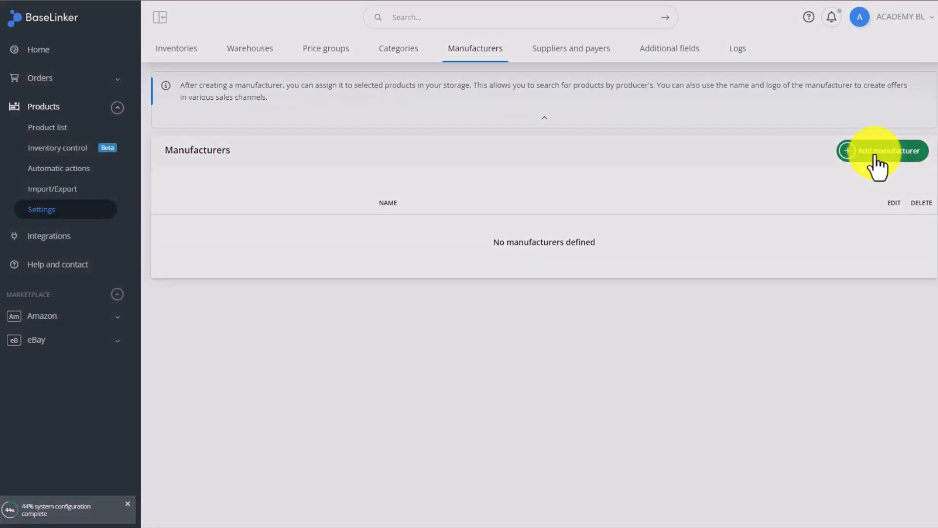
left_click(883, 150)
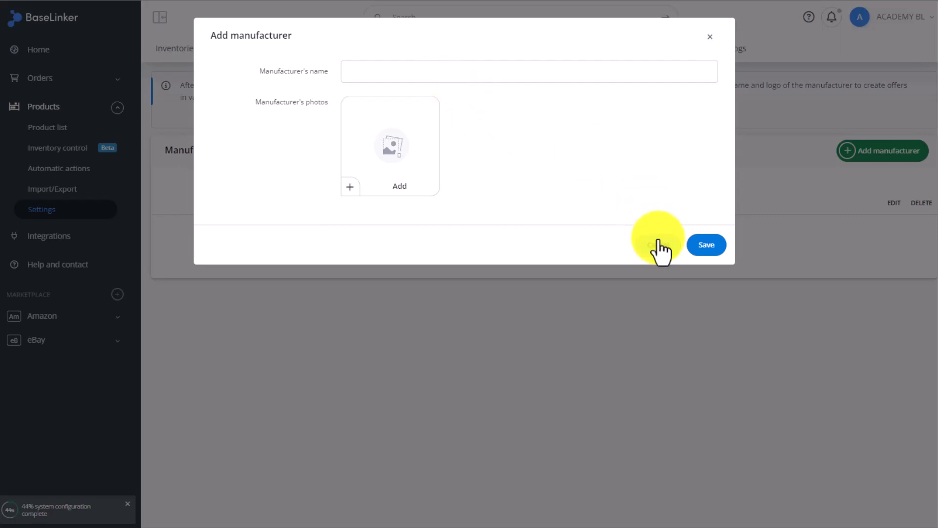
left_click(571, 49)
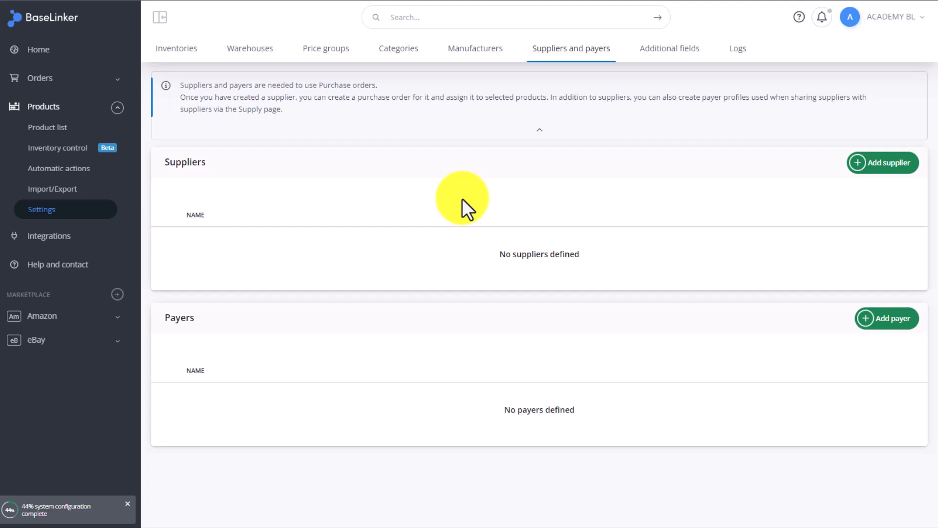
mouse_move(467, 208)
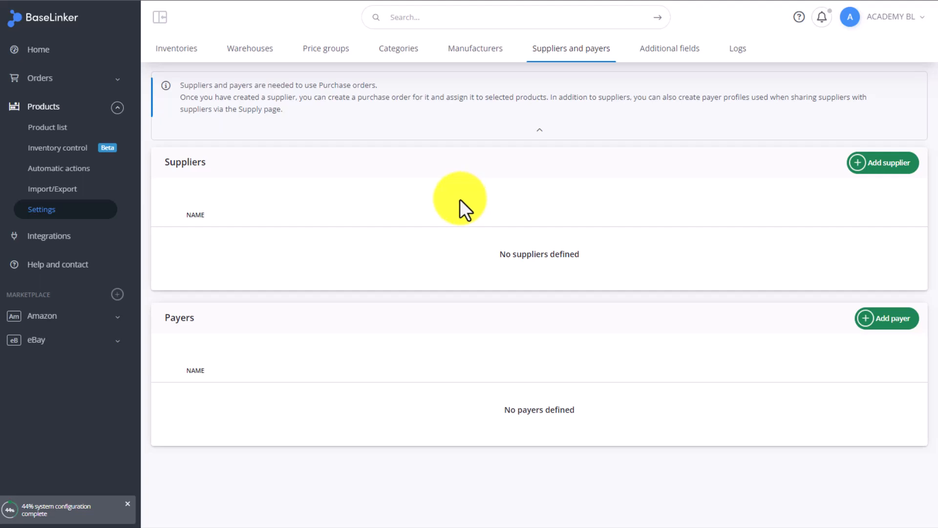
mouse_move(484, 202)
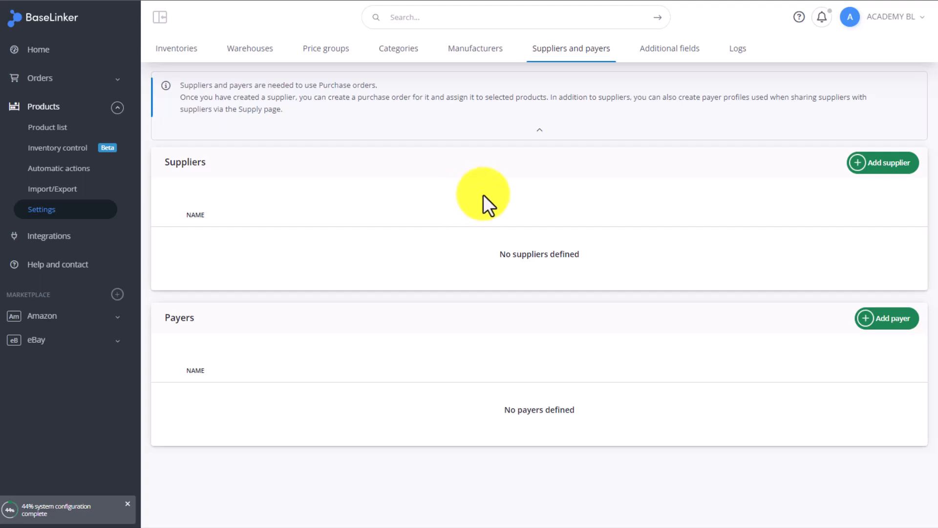
left_click(882, 162)
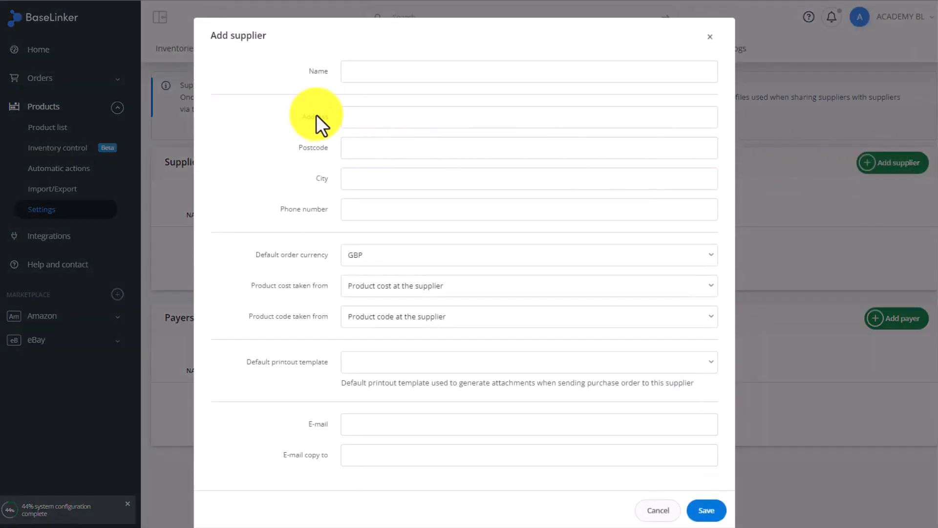
mouse_move(305, 270)
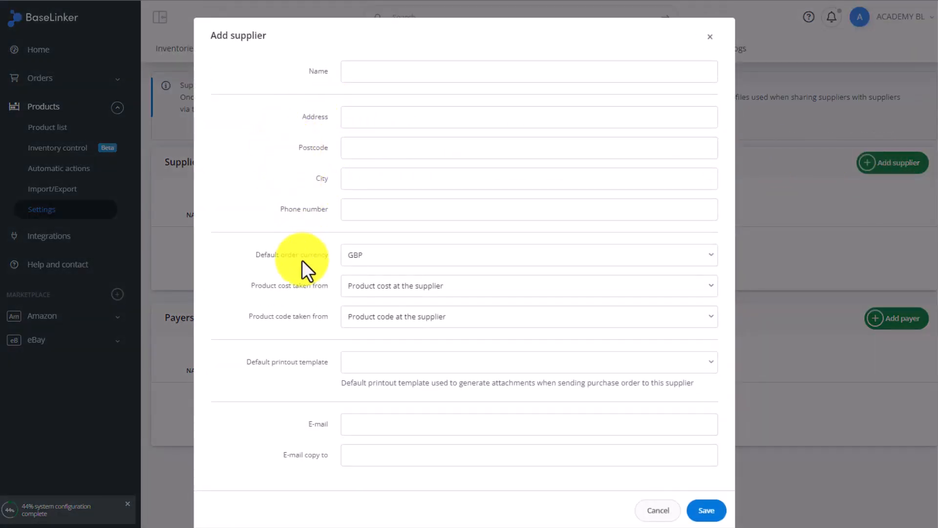
mouse_move(294, 310)
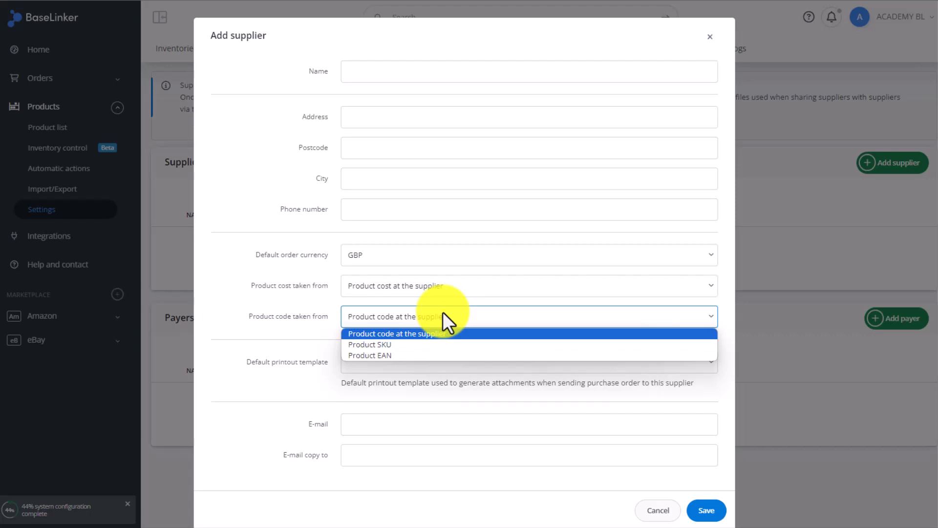
left_click(397, 334)
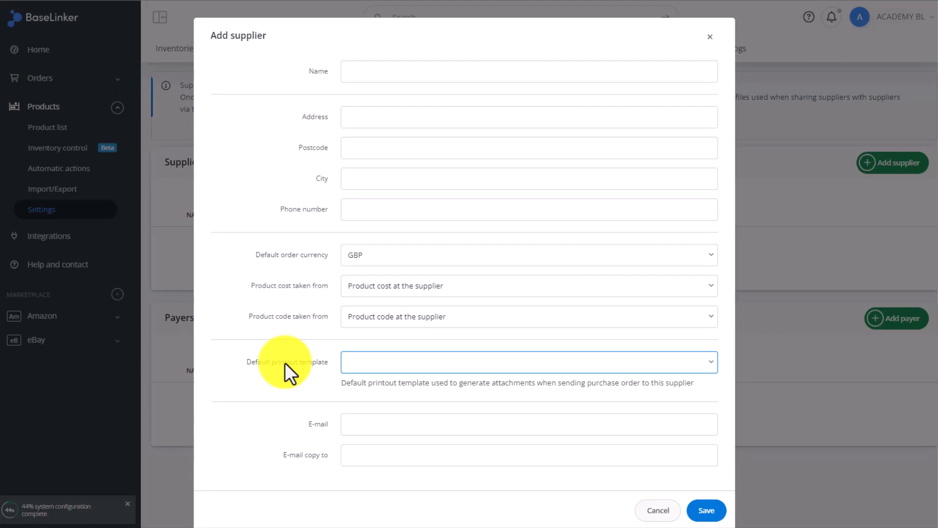
mouse_move(665, 511)
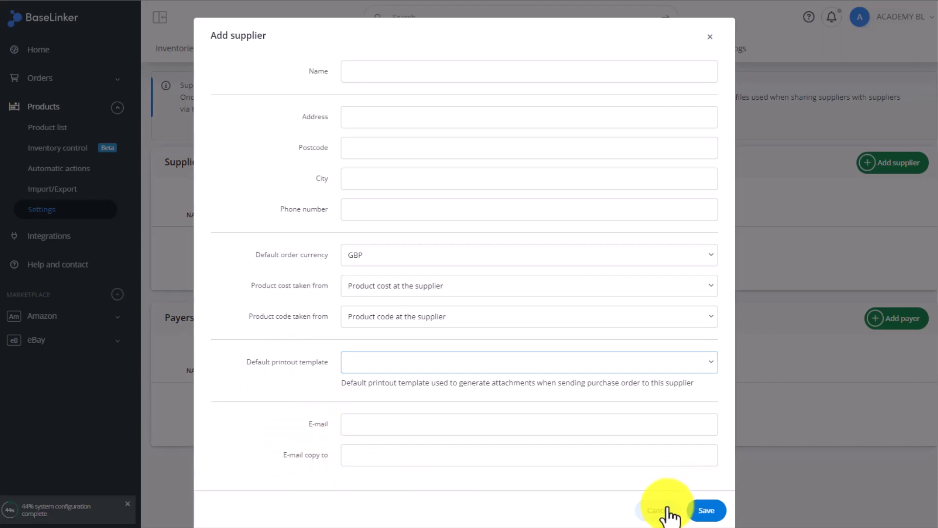
left_click(658, 510)
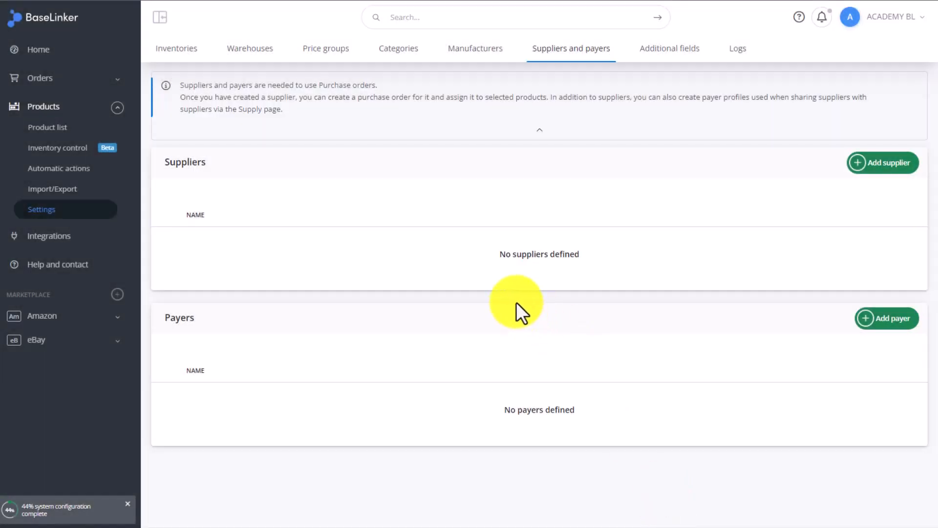
Step: Create additional field A as a short list field with values 1, 2, 3, 4 and save it
left_click(669, 49)
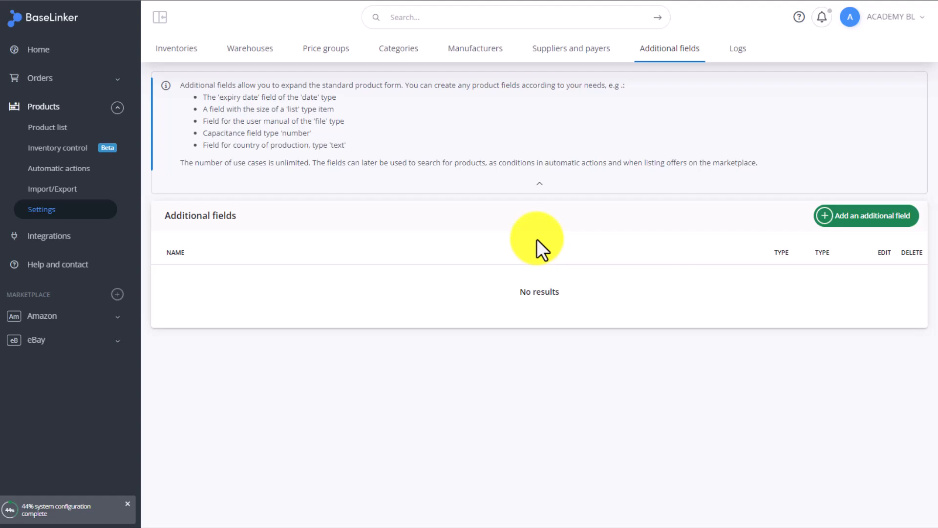
mouse_move(886, 236)
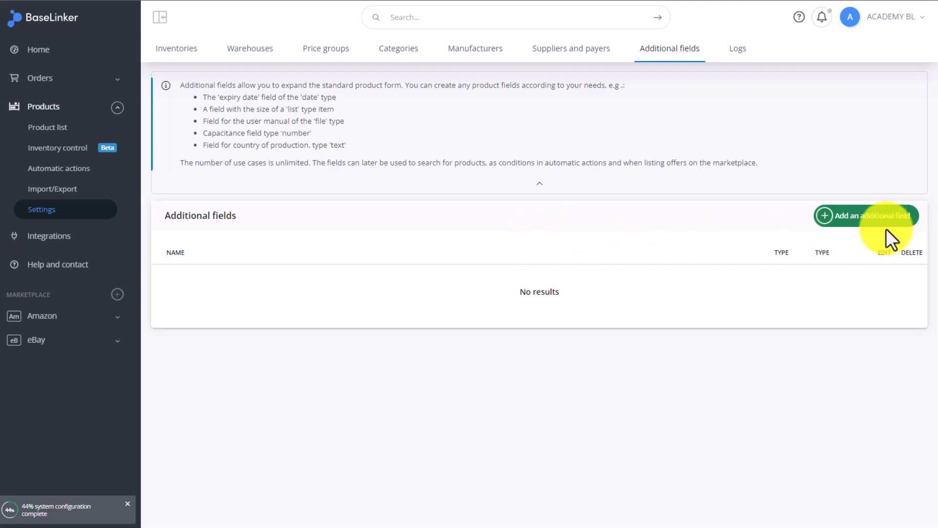
left_click(867, 215)
type("A")
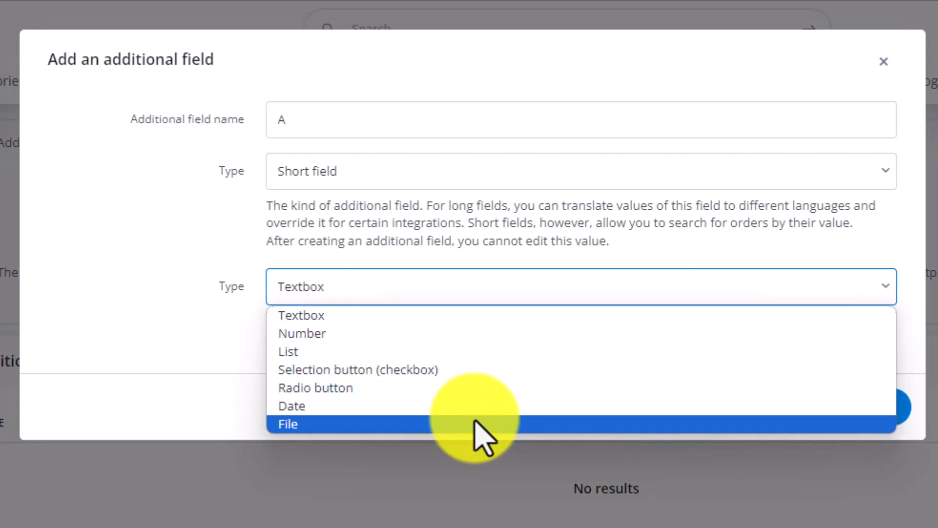
left_click(288, 350)
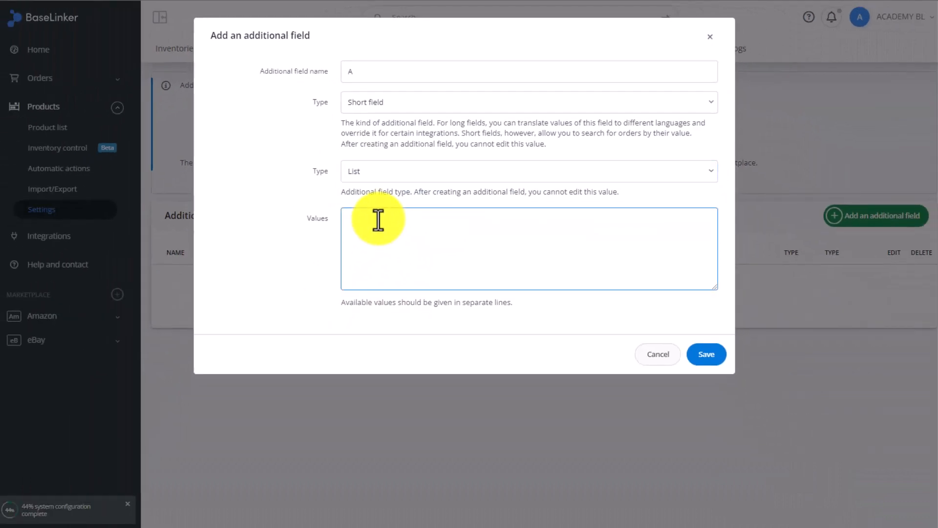
type("1")
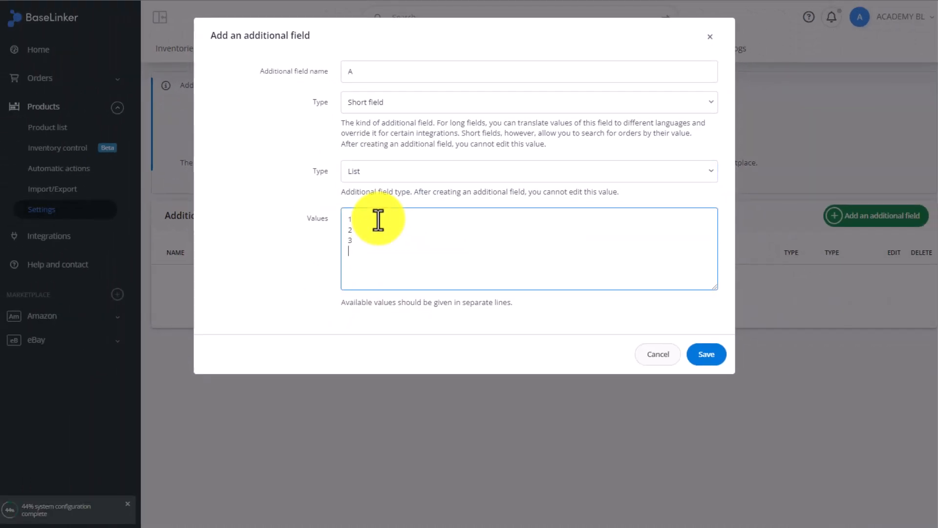
type("4")
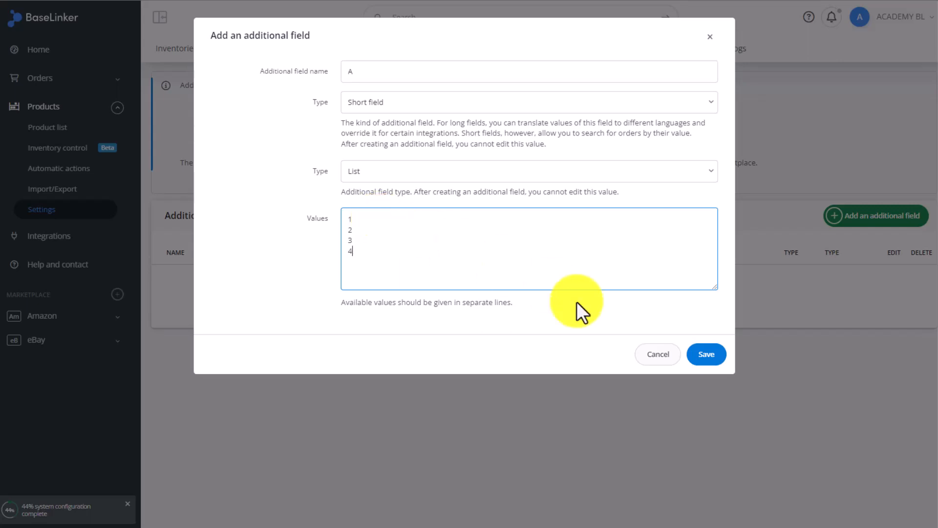
left_click(706, 355)
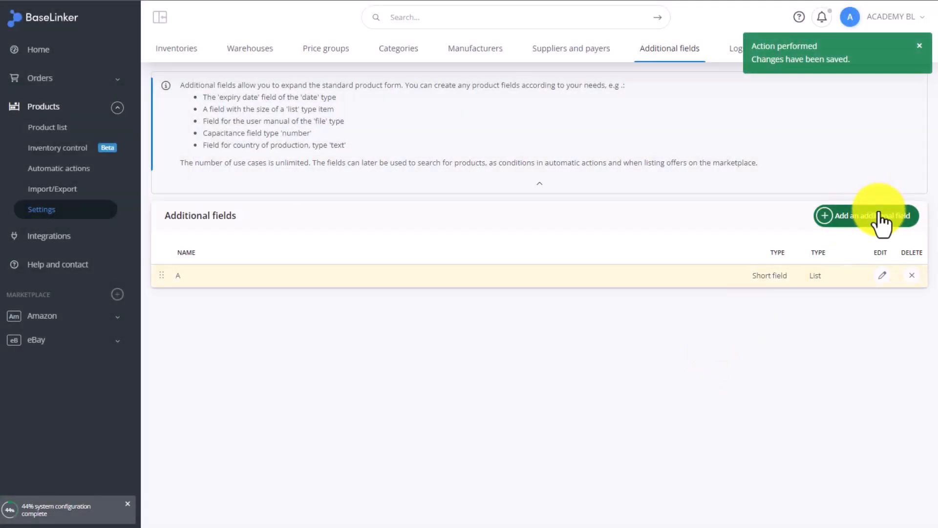
Step: Add additional field B as a checkbox with value OK and save it
left_click(875, 215)
type("B")
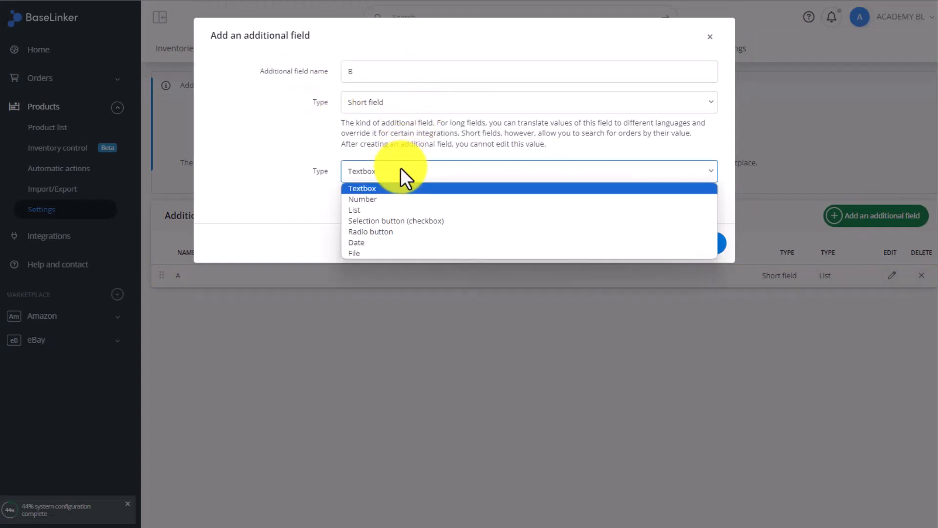
left_click(396, 221)
type("OK")
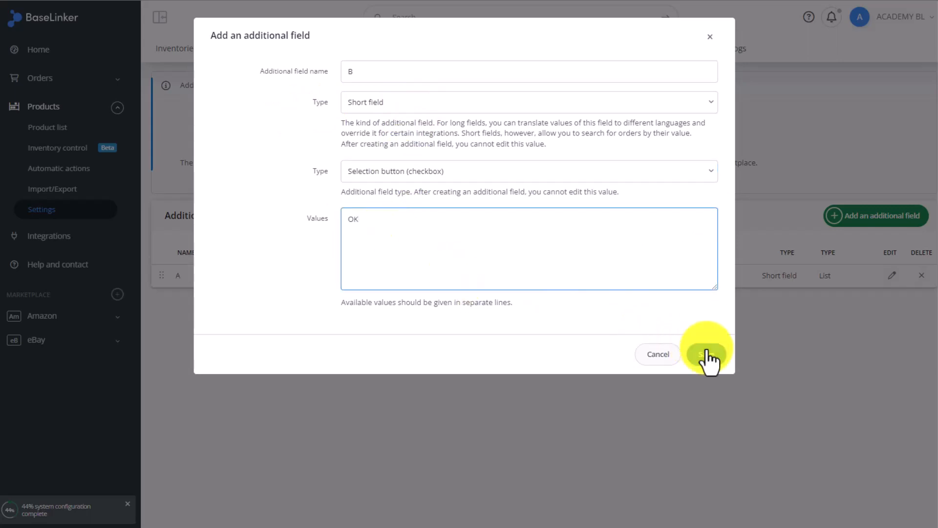
left_click(703, 352)
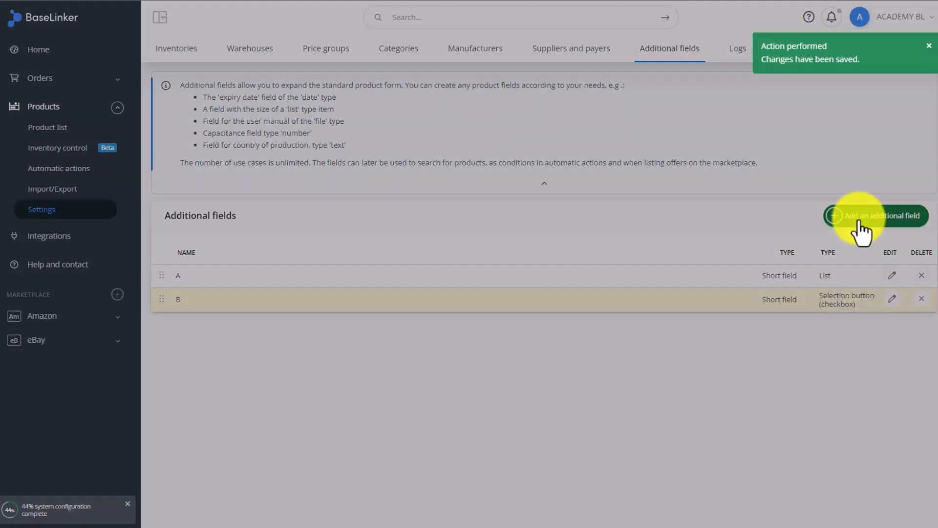
Step: Add additional fields C as a file field and D as a date field, saving each
left_click(875, 215)
type("C")
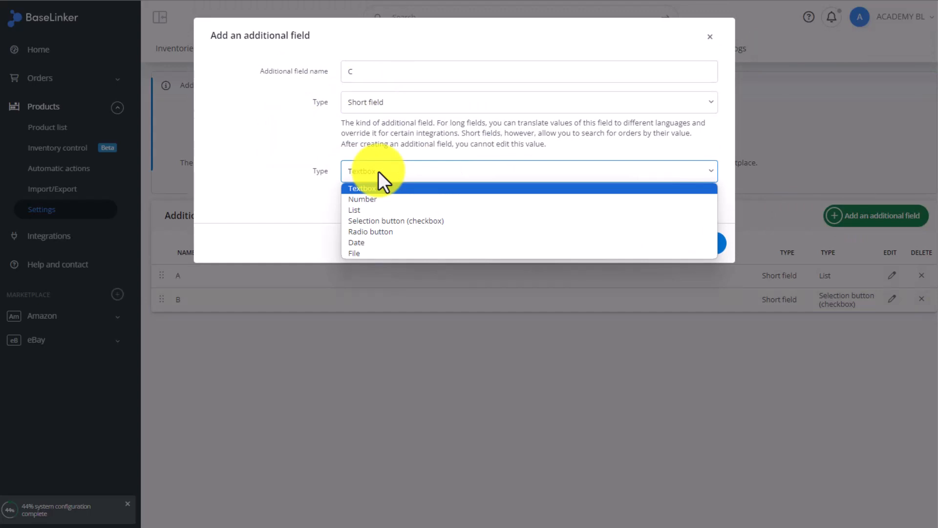
left_click(353, 253)
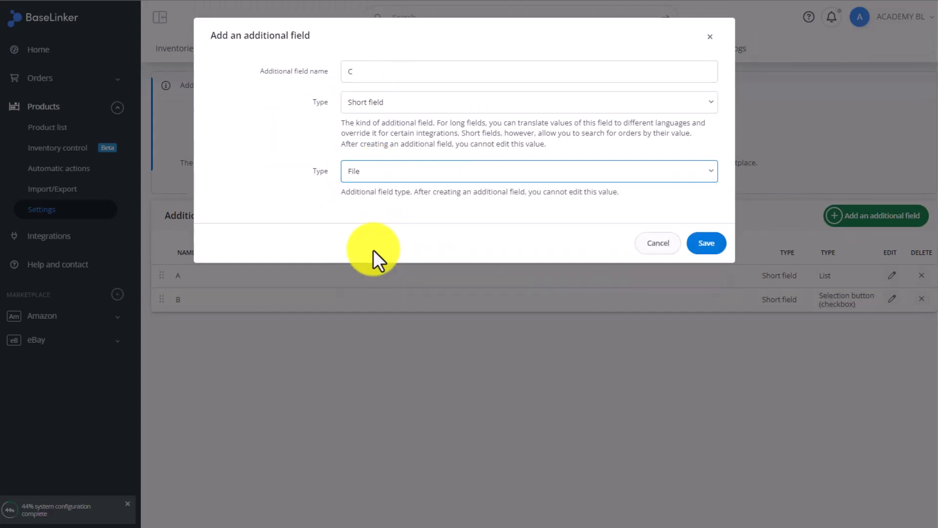
left_click(706, 242)
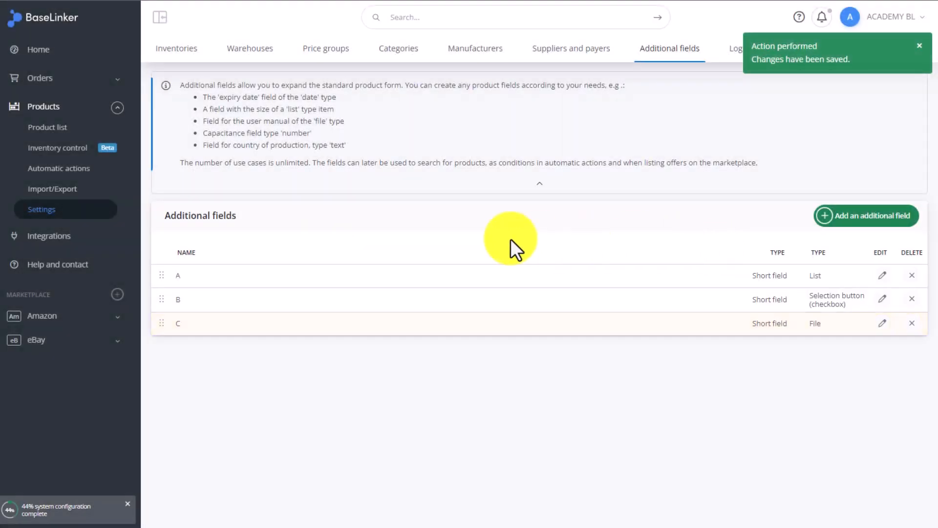
left_click(866, 215)
type("D")
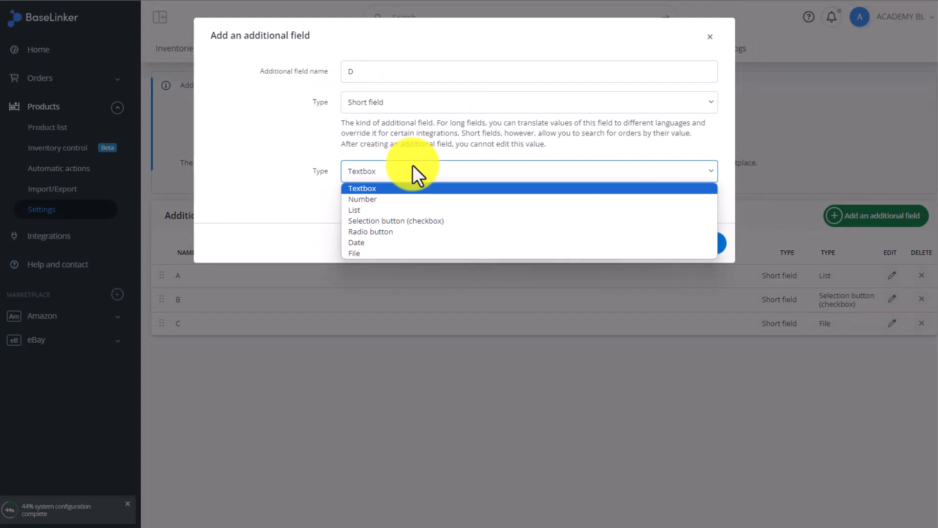
mouse_move(395, 208)
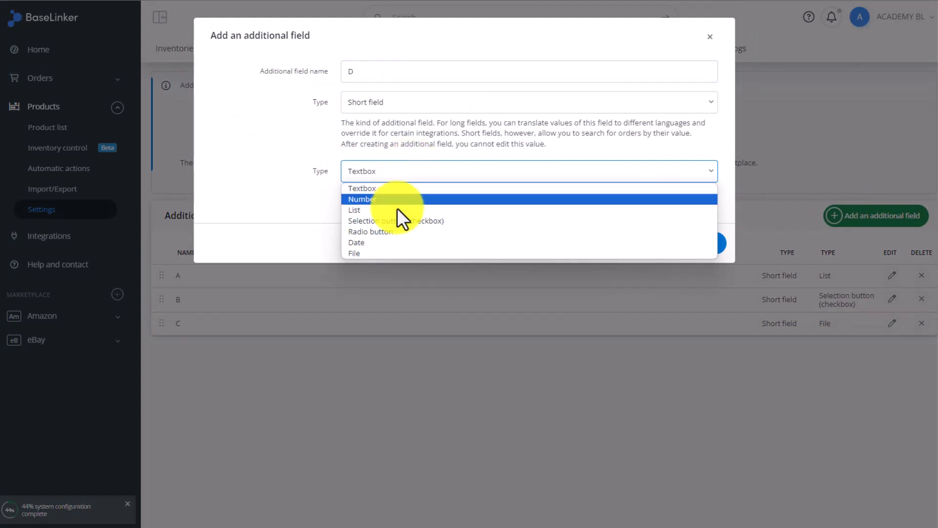
left_click(356, 242)
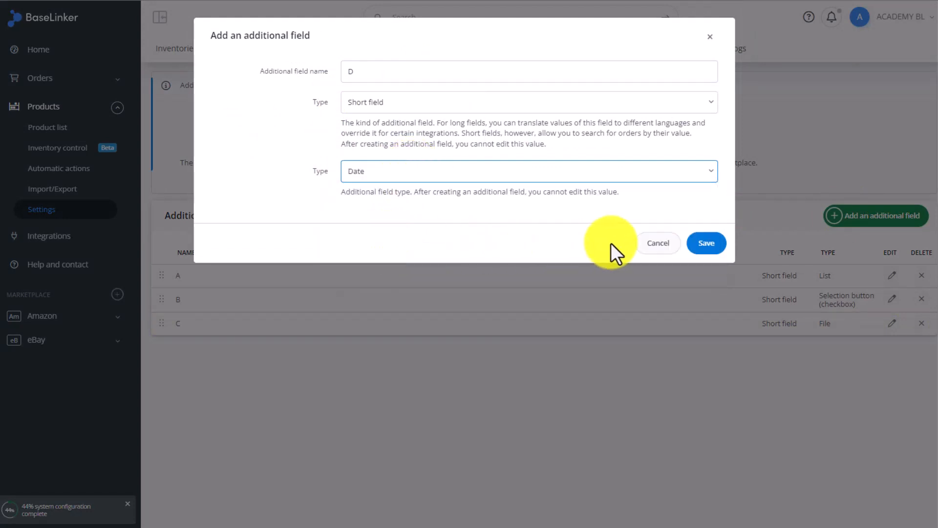
left_click(706, 243)
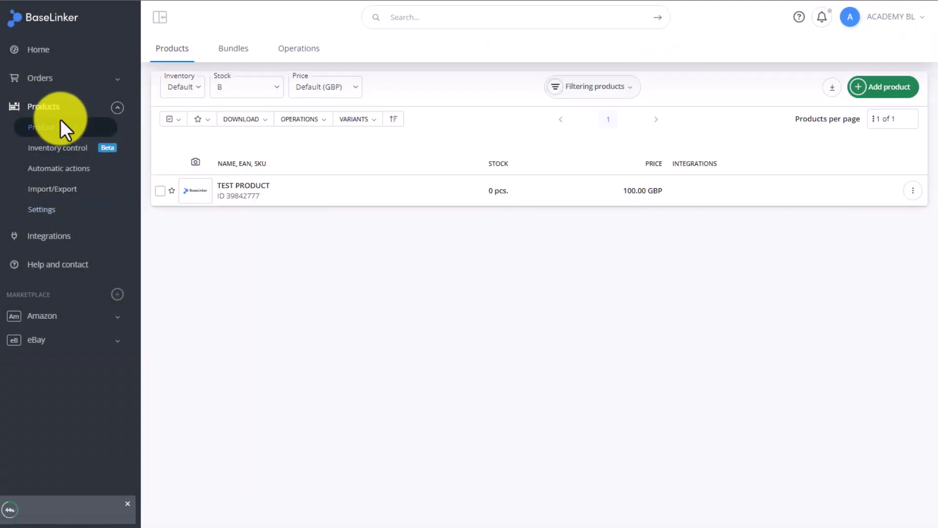
Step: On the TEST PRODUCT card, tick OK in field B and set field A to 3
left_click(242, 190)
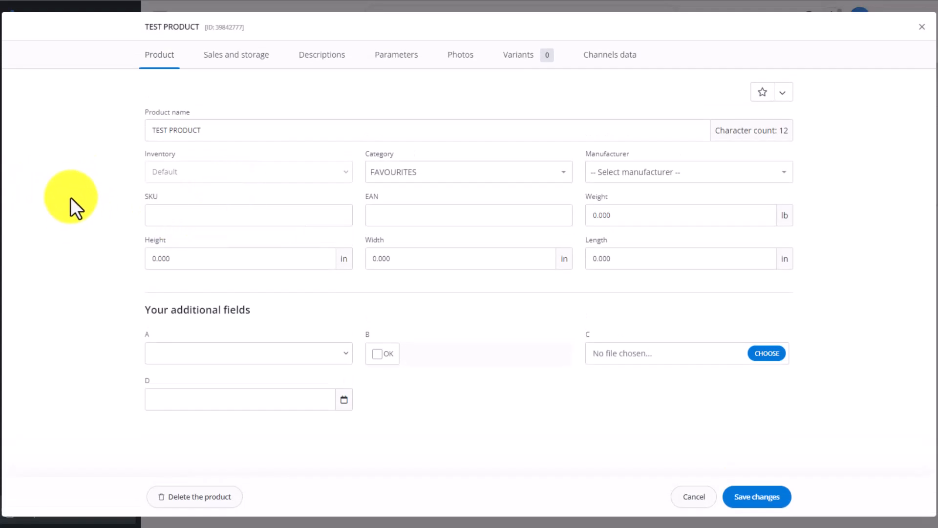
mouse_move(216, 300)
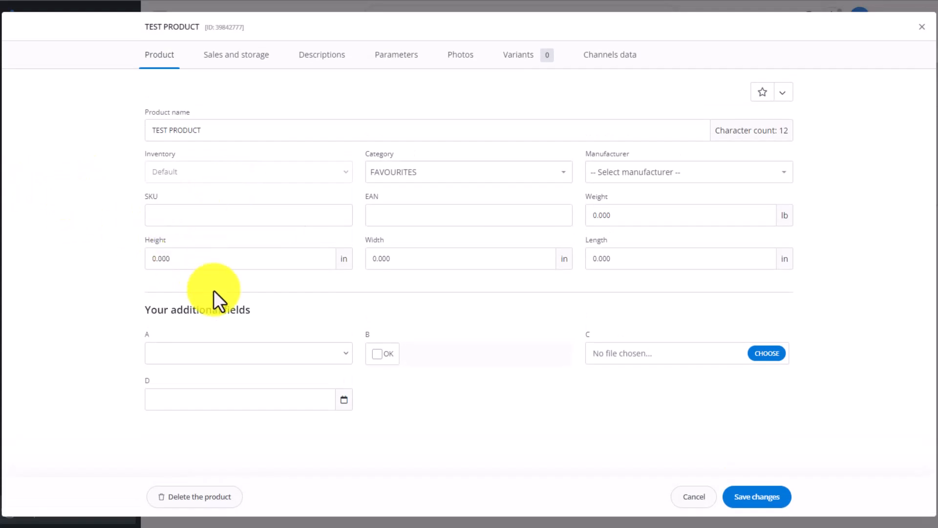
mouse_move(410, 400)
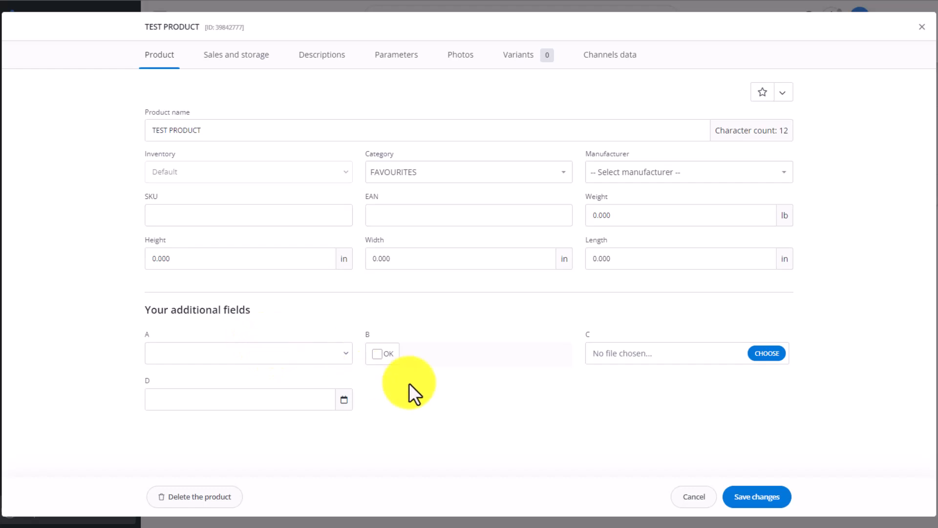
mouse_move(622, 385)
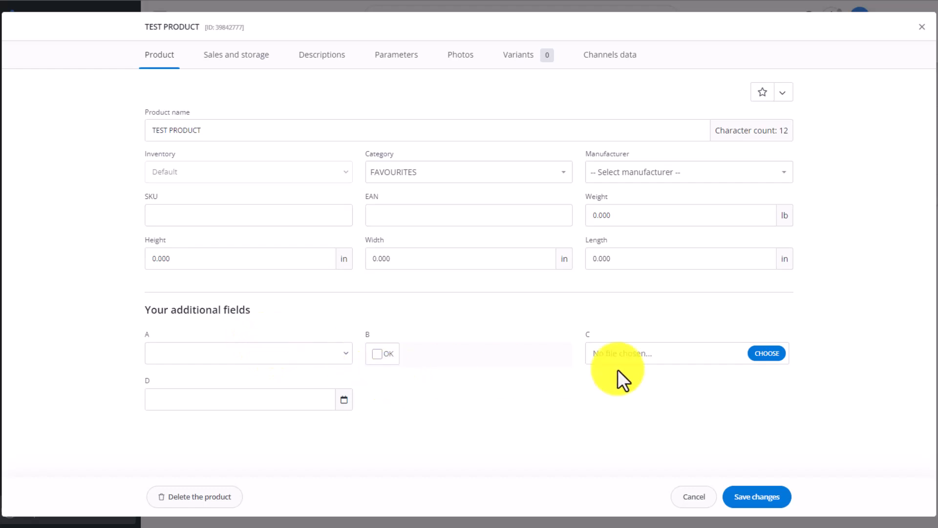
mouse_move(367, 380)
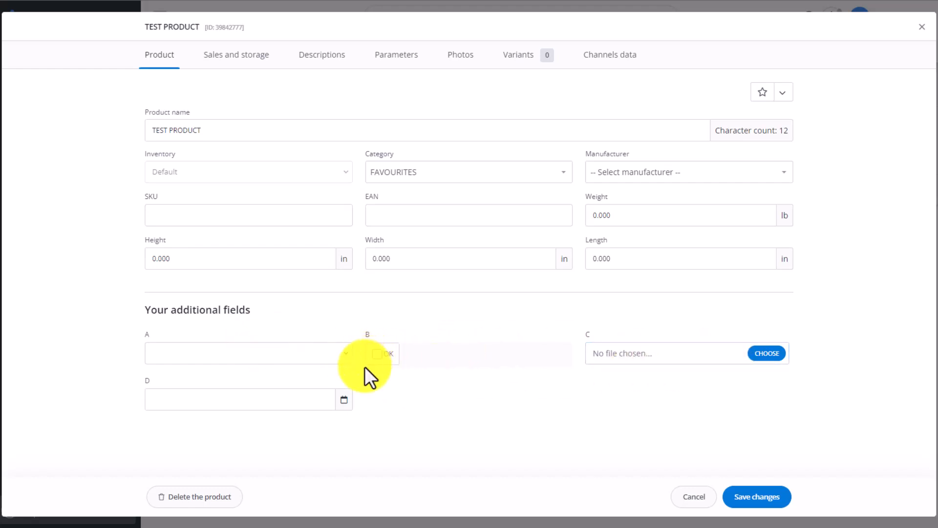
left_click(240, 398)
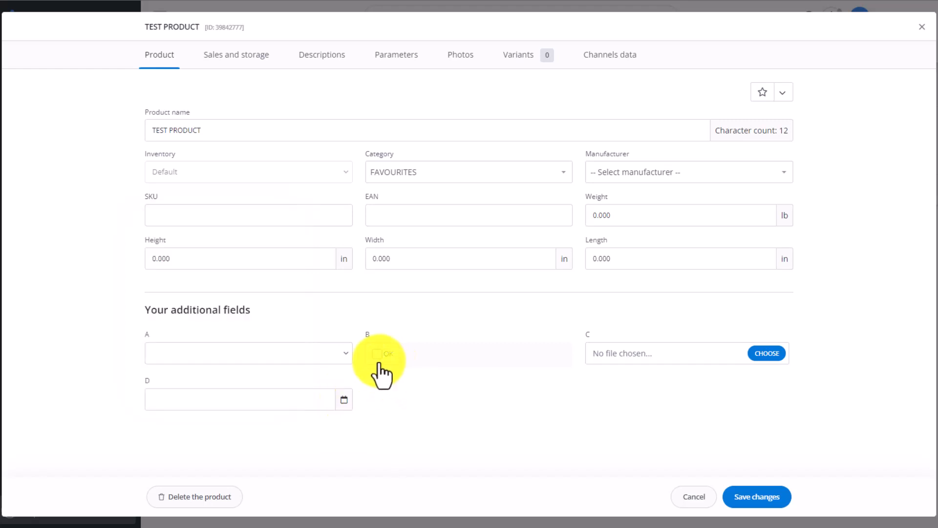
left_click(249, 353)
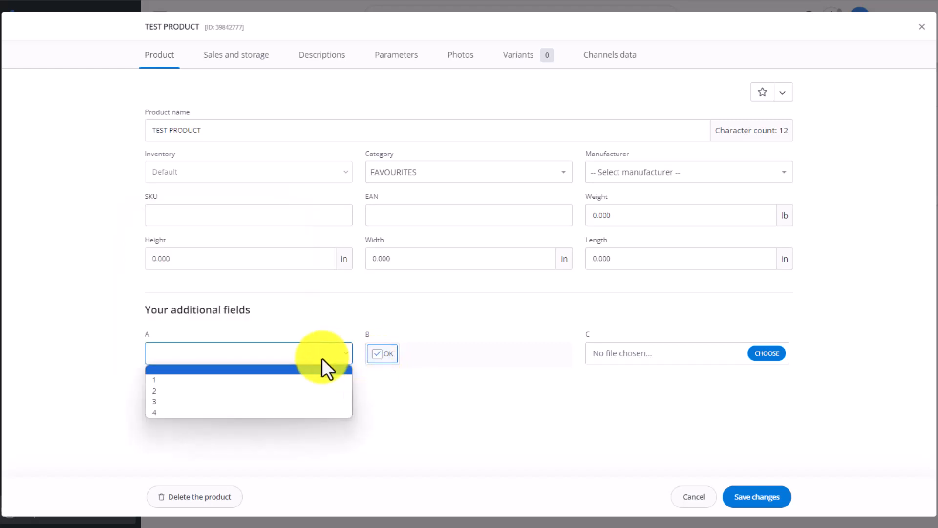
left_click(154, 401)
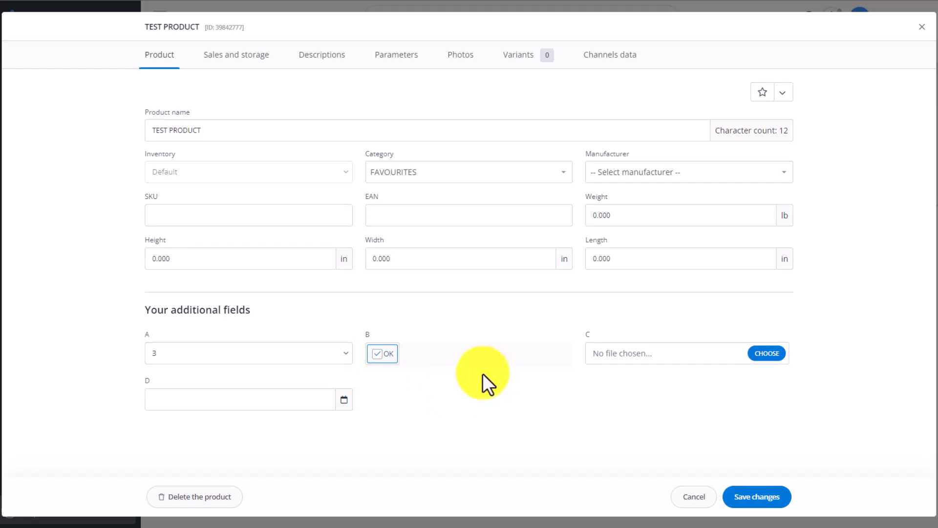
mouse_move(464, 375)
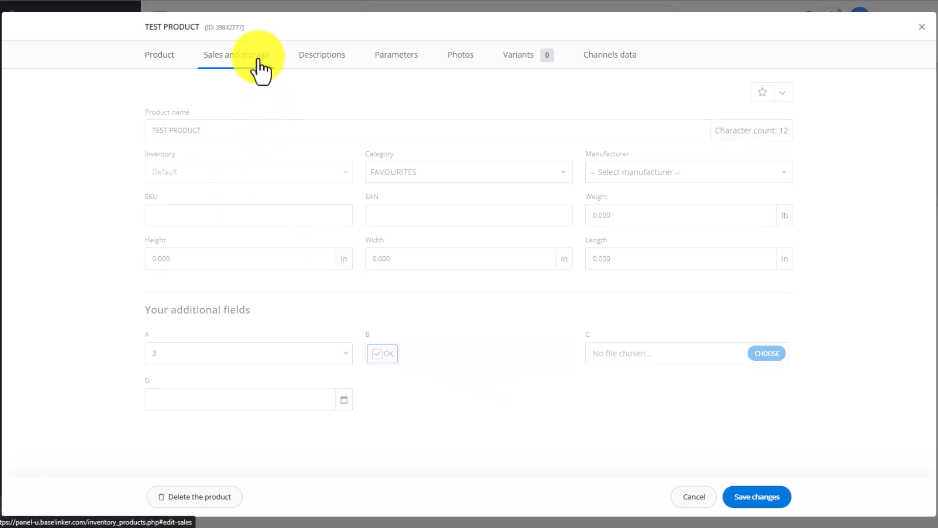
Step: Review the product's Sales and storage and Parameters views, then close the card
left_click(235, 55)
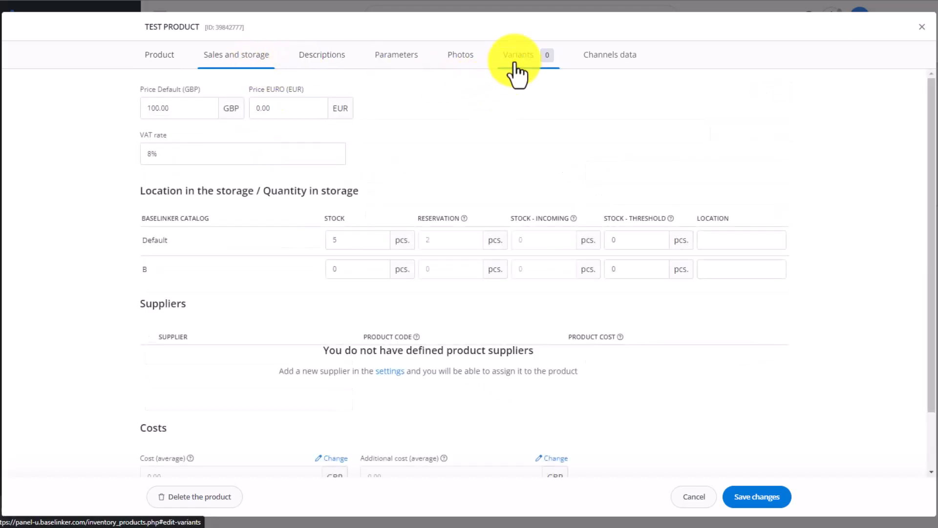
left_click(397, 55)
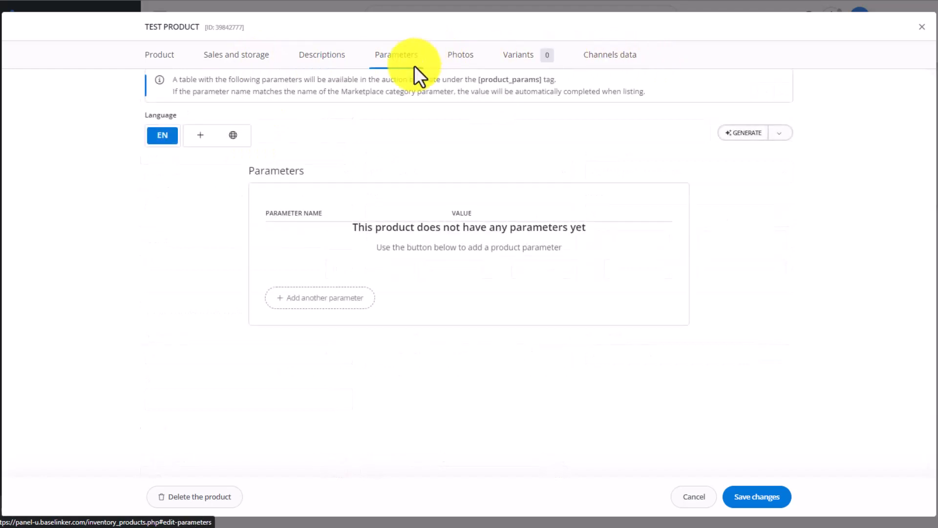
left_click(159, 54)
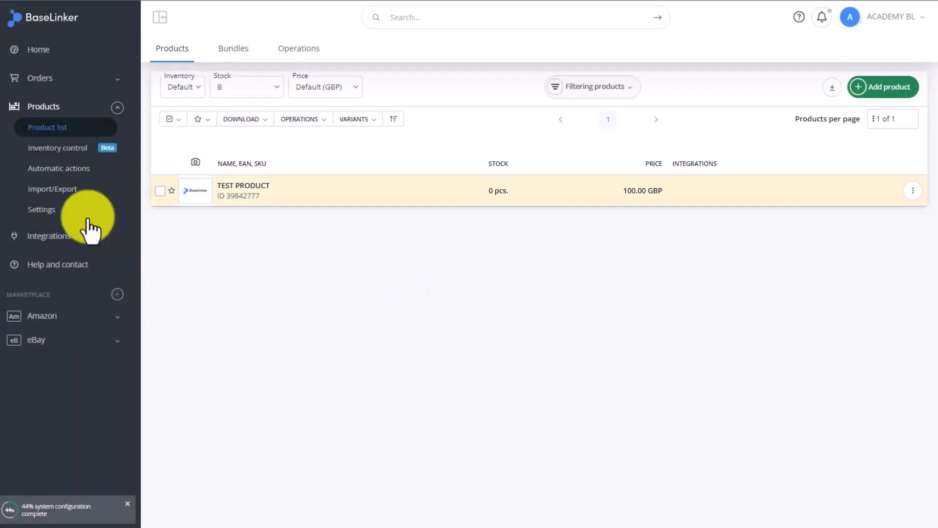
Step: Show the inventory settings change logs in the product settings
left_click(42, 209)
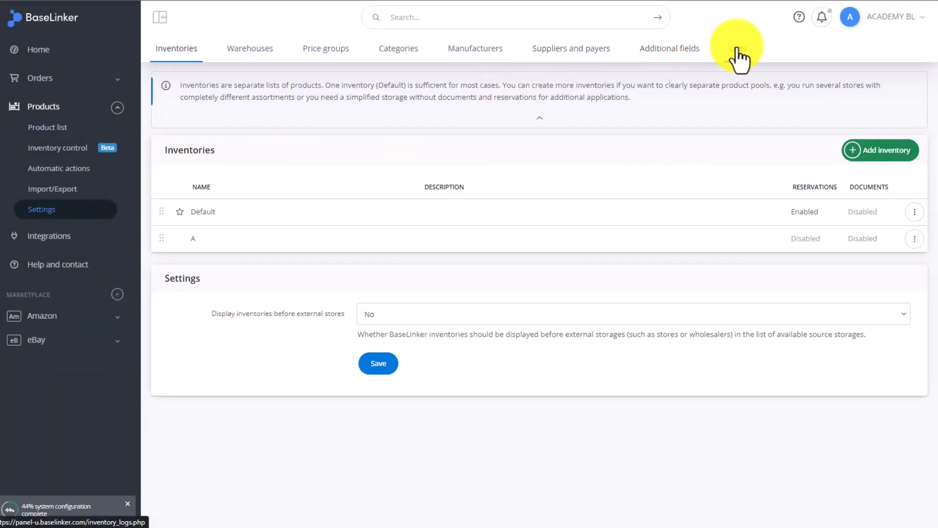
left_click(737, 48)
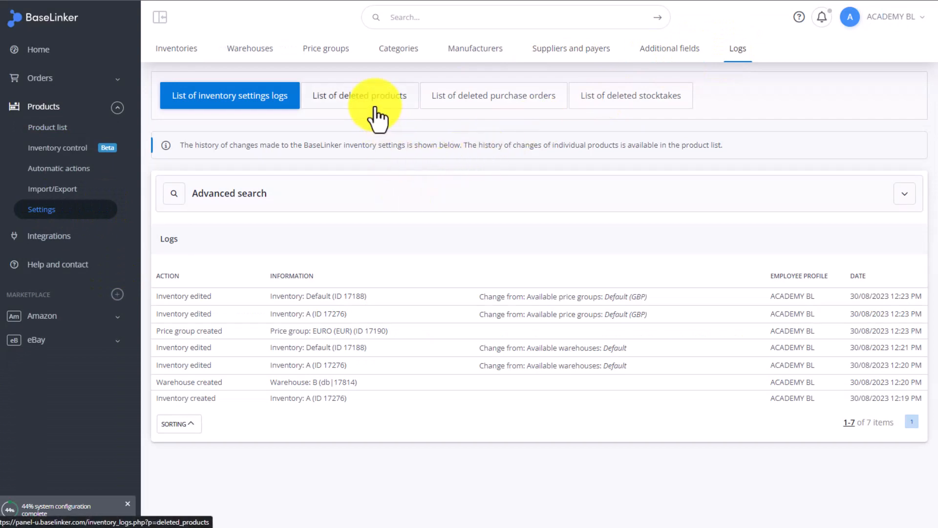
mouse_move(487, 111)
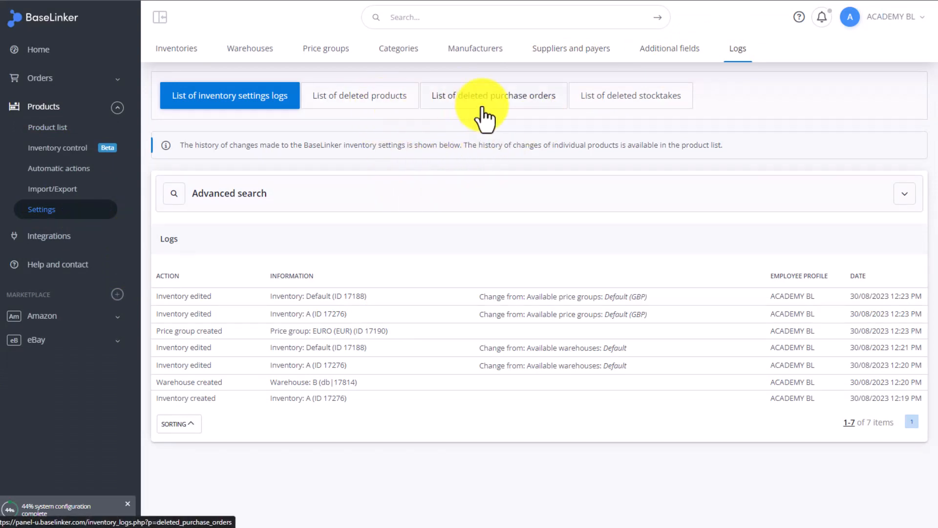